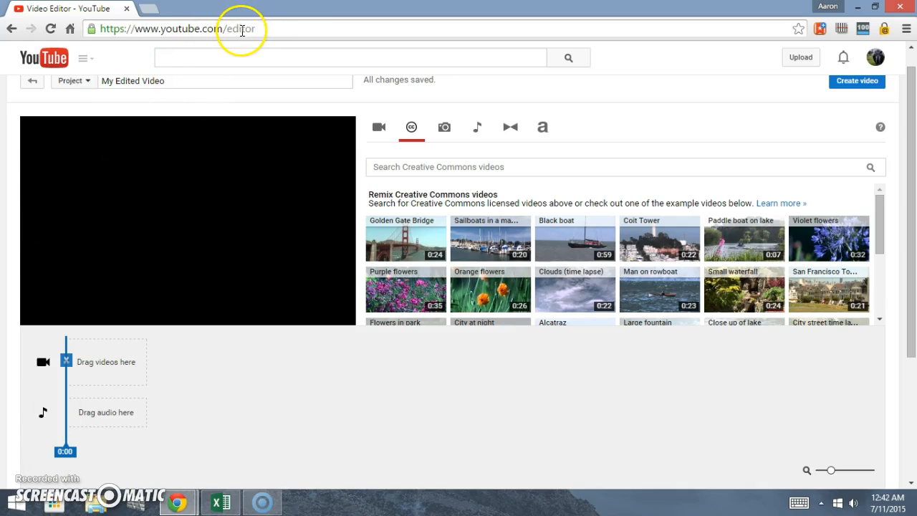
Step: Search the Creative Commons library for 'crazy dog', glancing at My Videos before returning
double_click(240, 30)
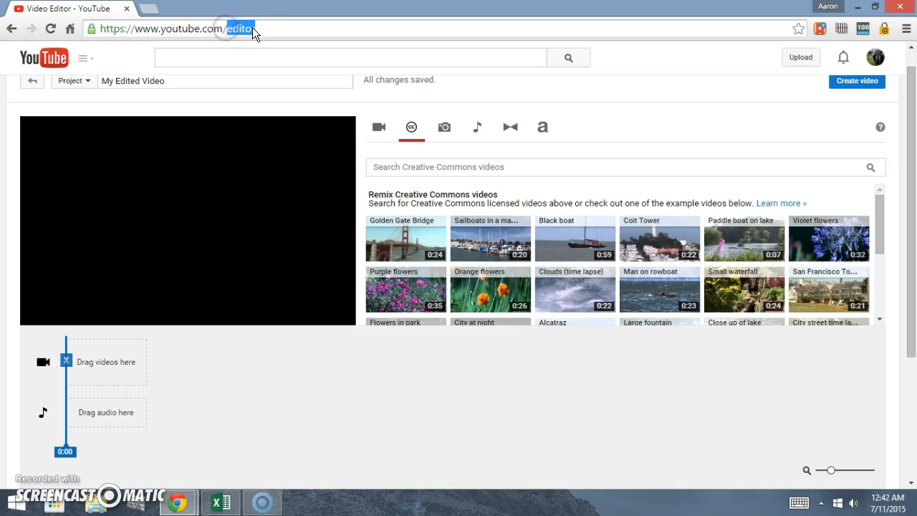
mouse_move(326, 240)
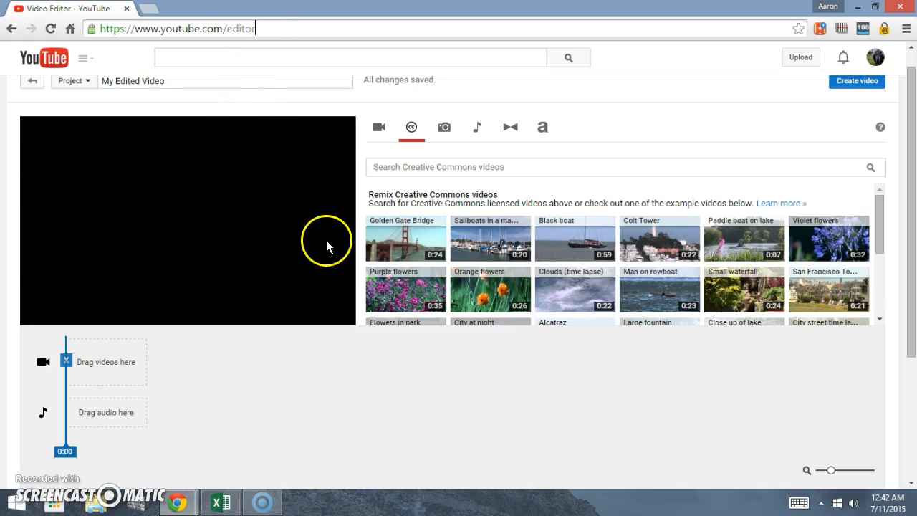
mouse_move(396, 387)
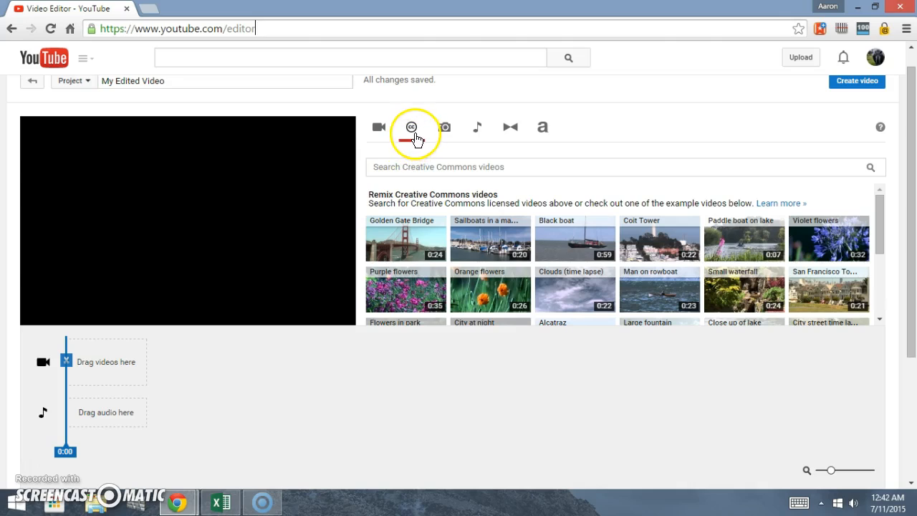
click(411, 127)
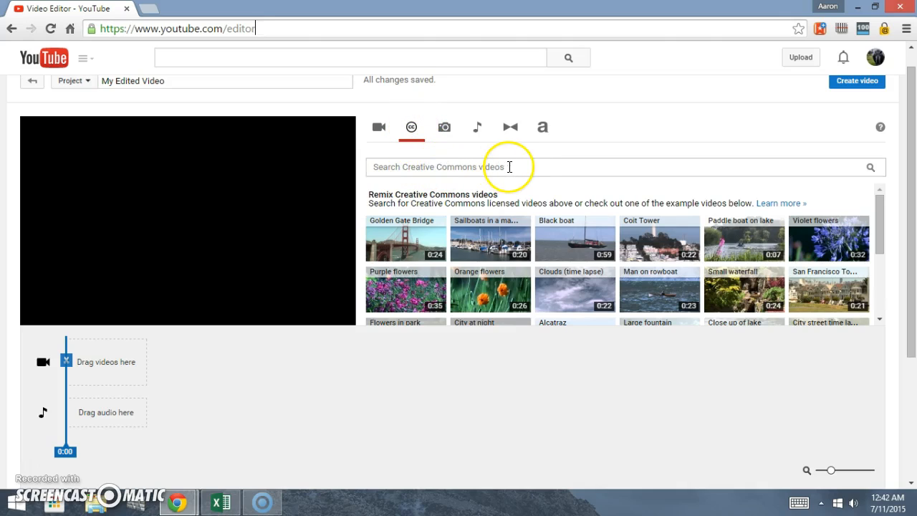
mouse_move(523, 271)
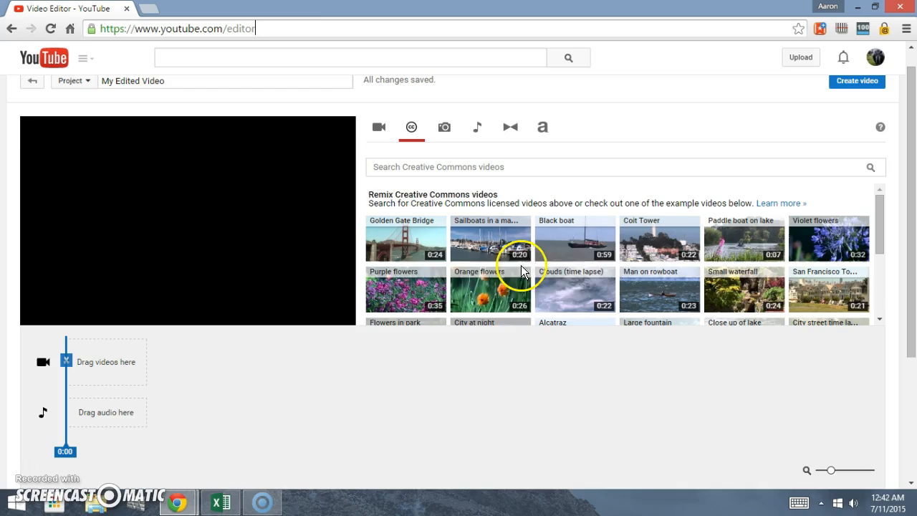
mouse_move(591, 249)
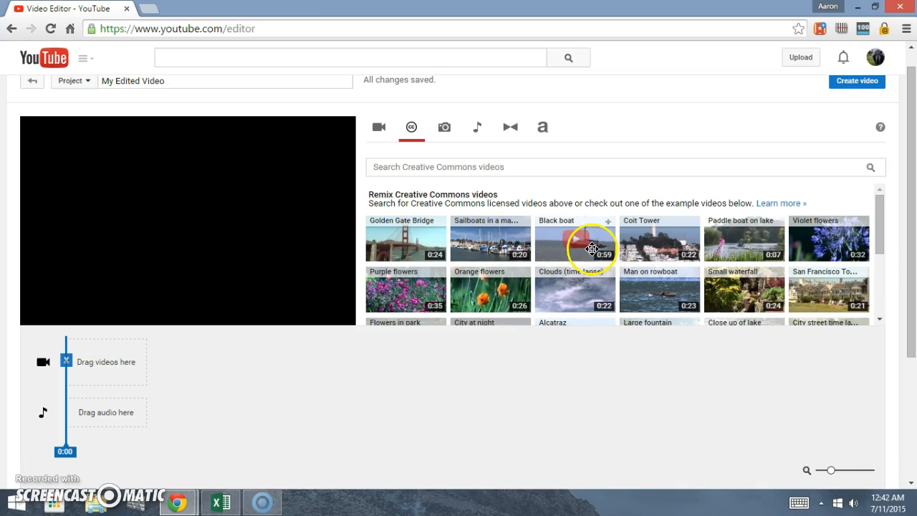
scroll(down, 3)
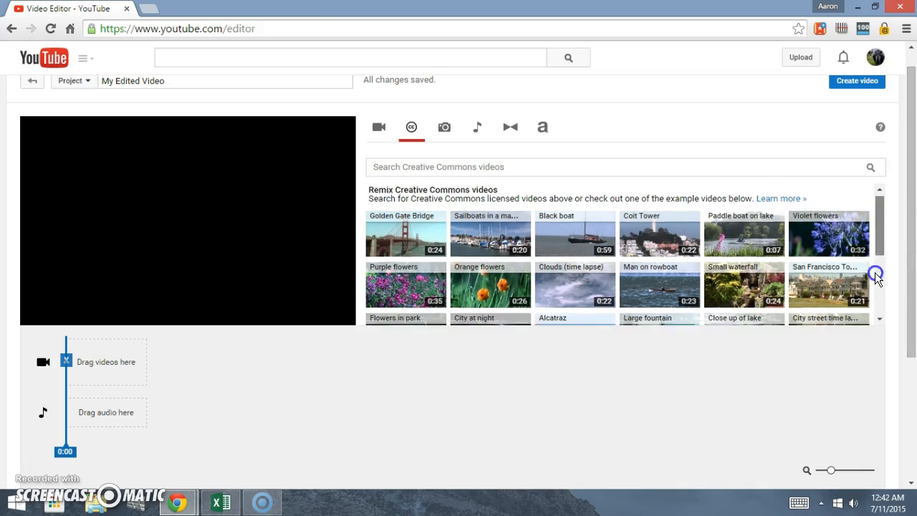
scroll(down, 3)
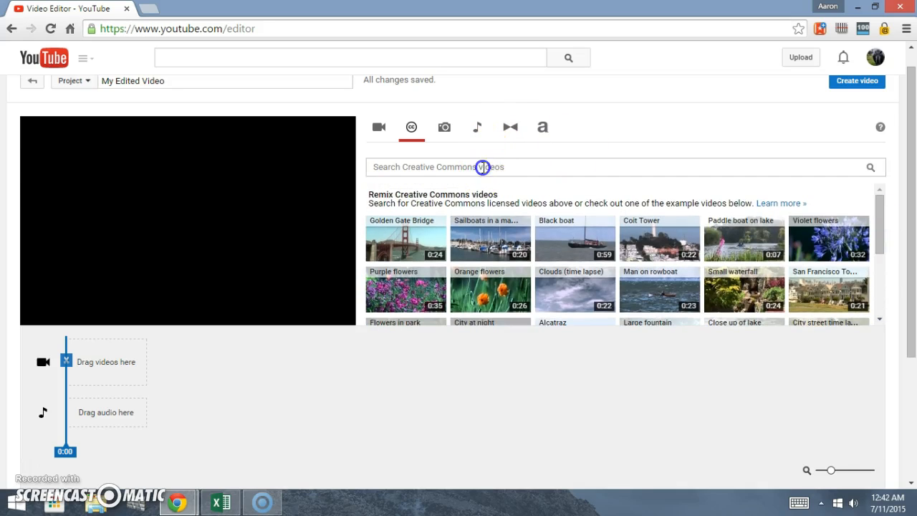
text(cra)
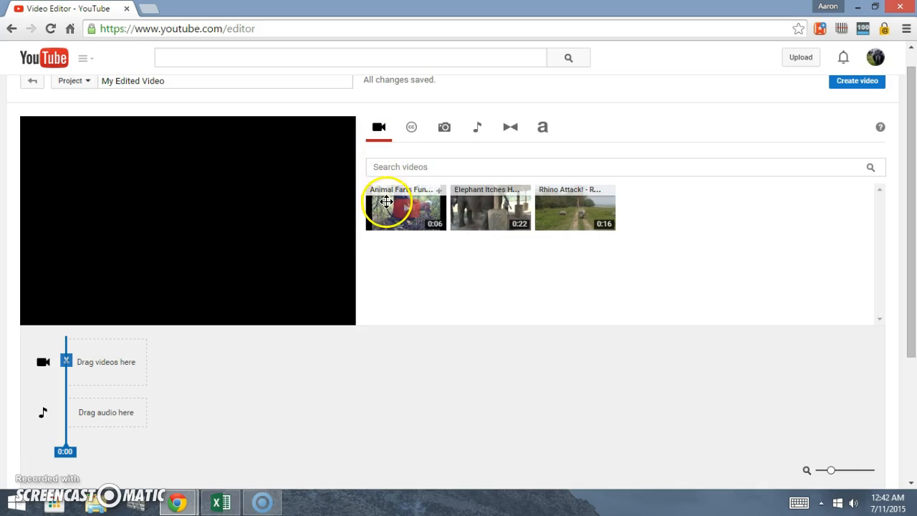
mouse_move(580, 198)
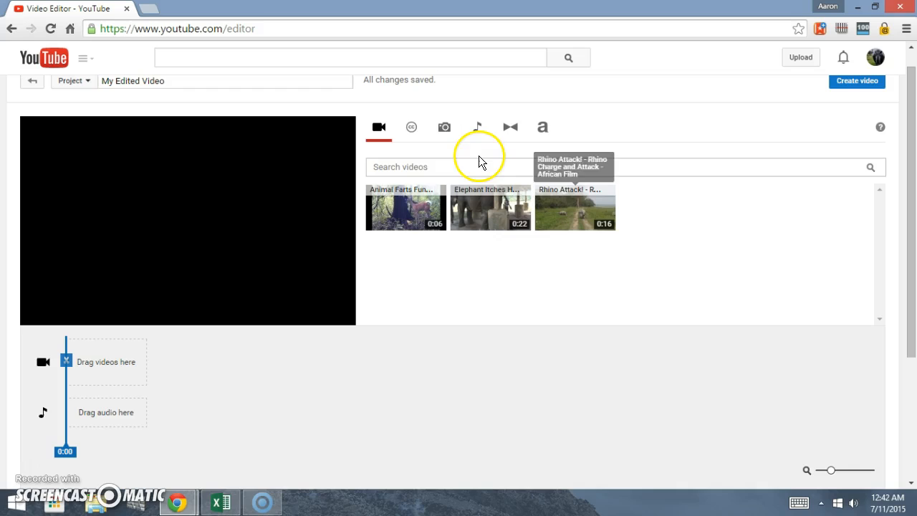
click(411, 126)
text(crazy dog)
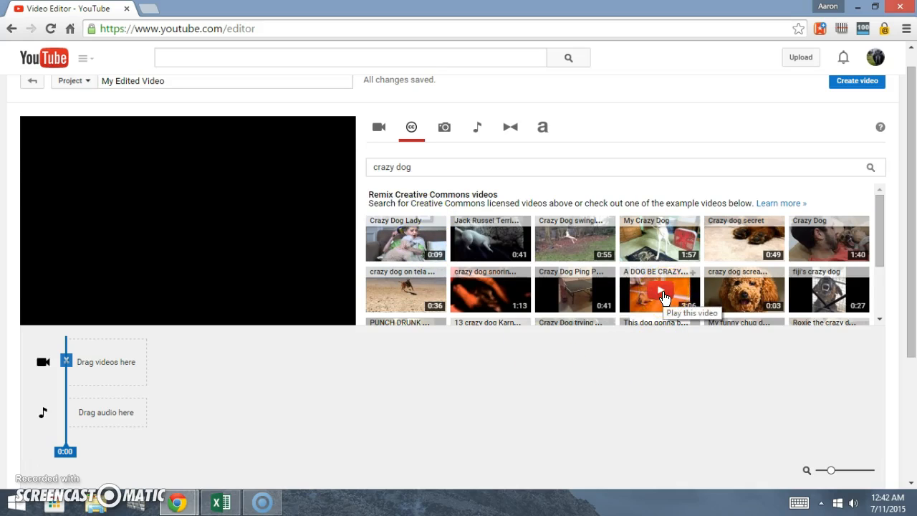
Step: Preview the 3:06 'A DOG BE CRAZY' clip and drag it onto the video track
click(660, 293)
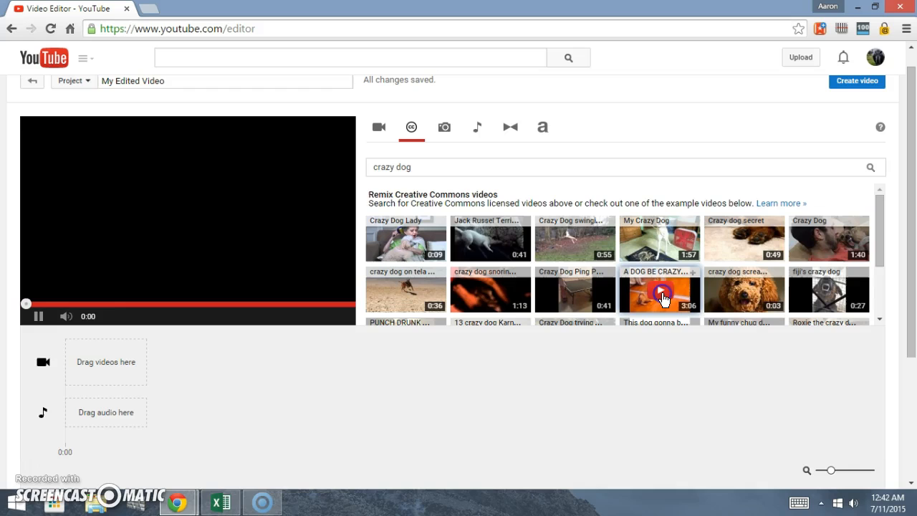
click(659, 290)
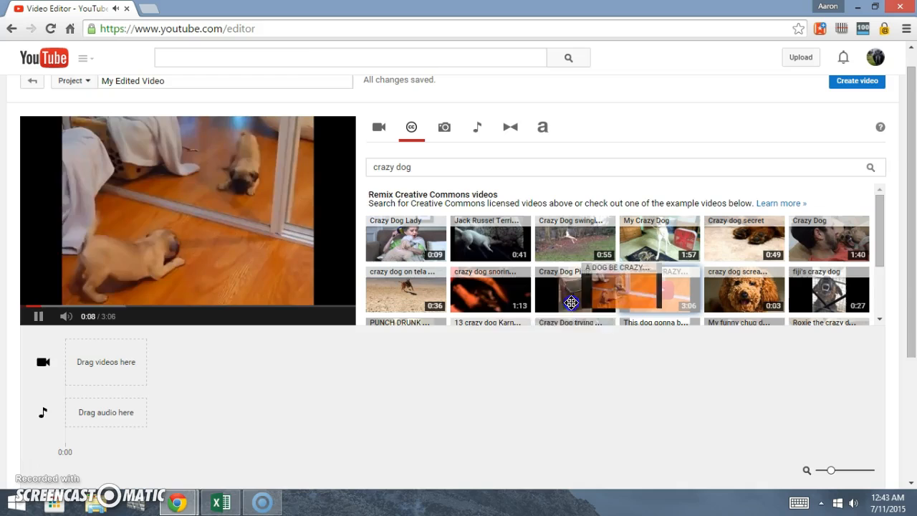
drag(659, 291, 114, 361)
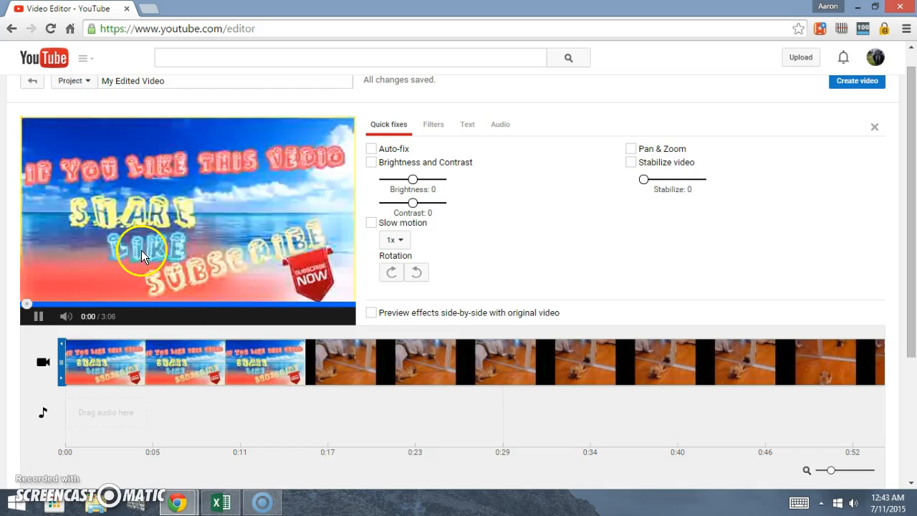
click(38, 316)
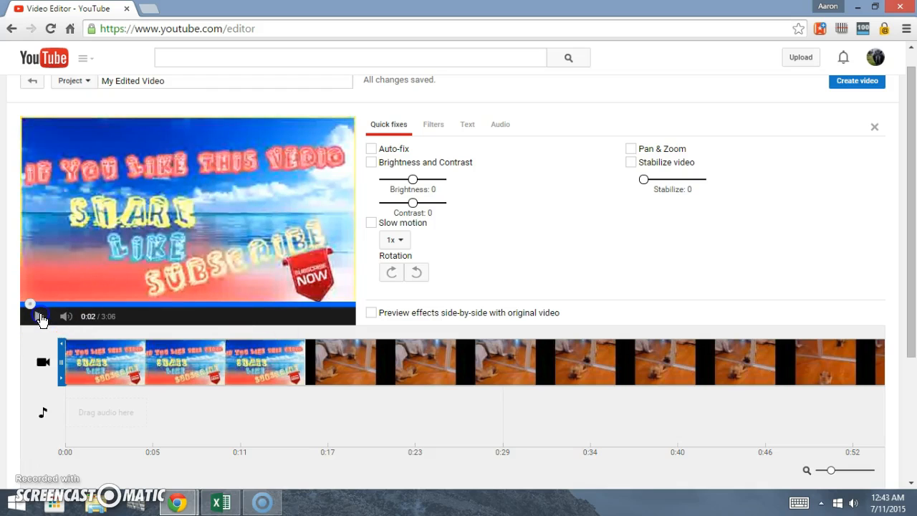
scroll(down, 3)
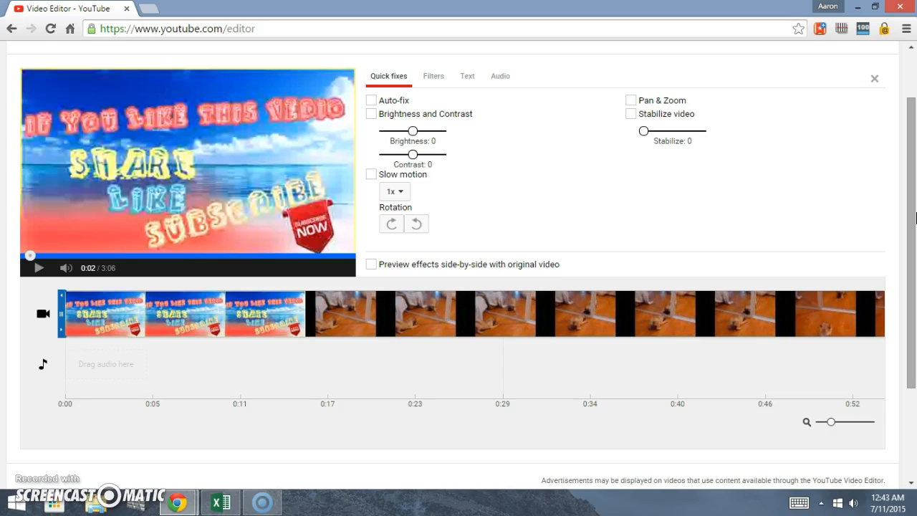
click(221, 328)
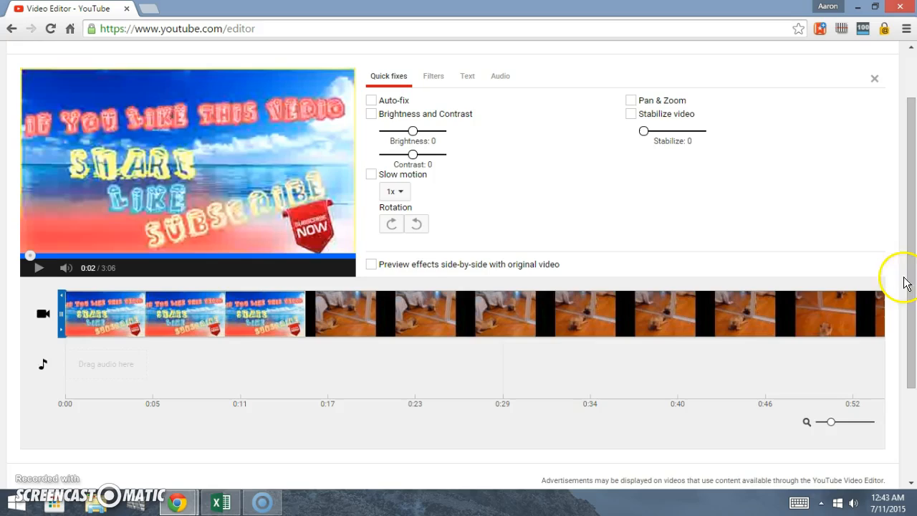
scroll(up, 3)
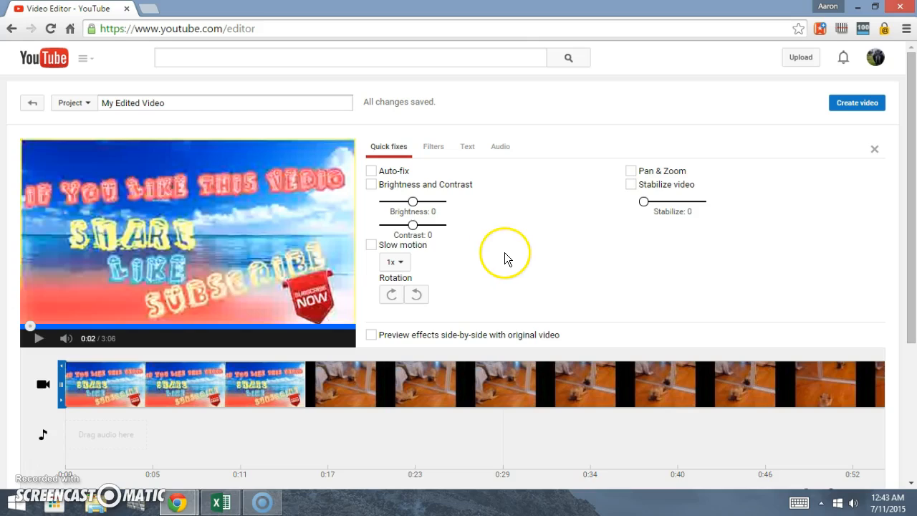
mouse_move(516, 206)
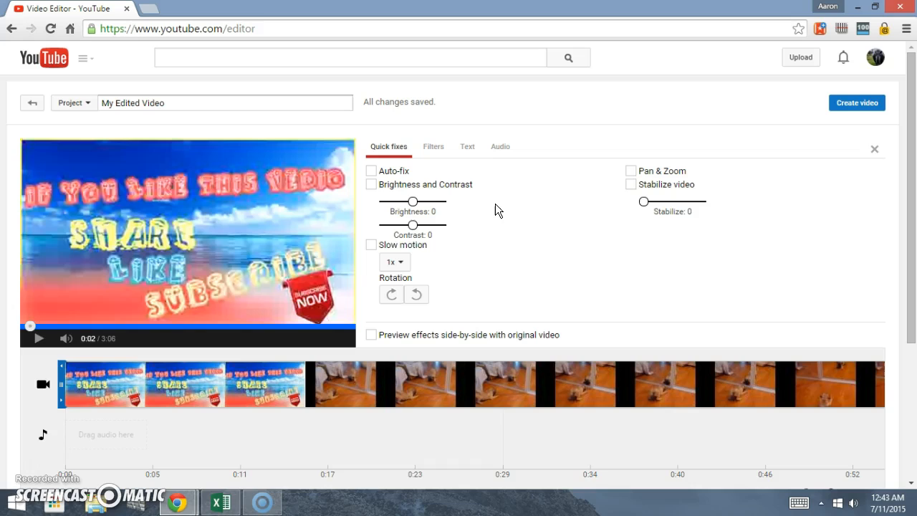
scroll(down, 3)
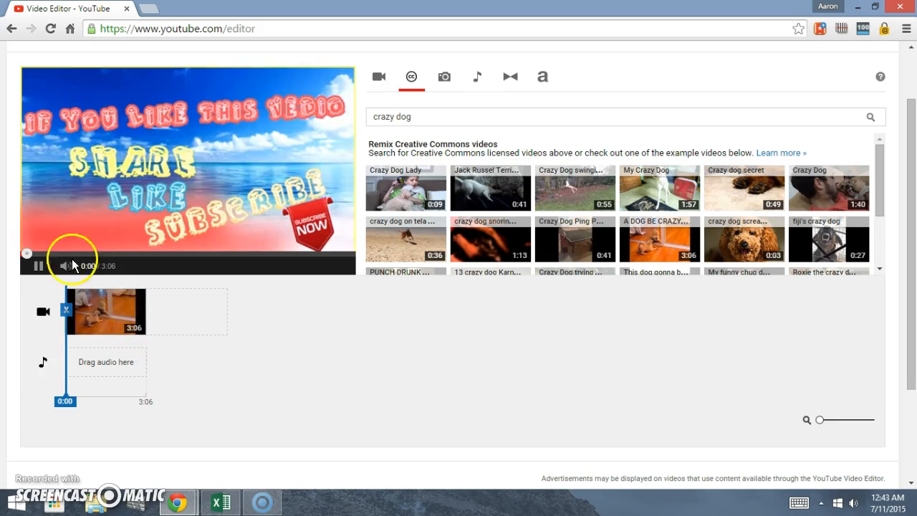
Step: Pause the preview and zoom the timeline in, then back out, to inspect frames
click(38, 266)
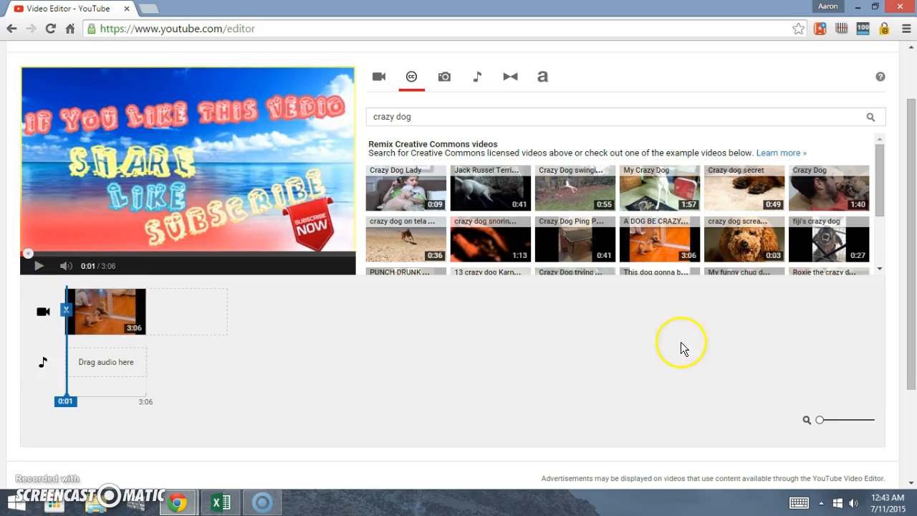
drag(819, 419, 832, 419)
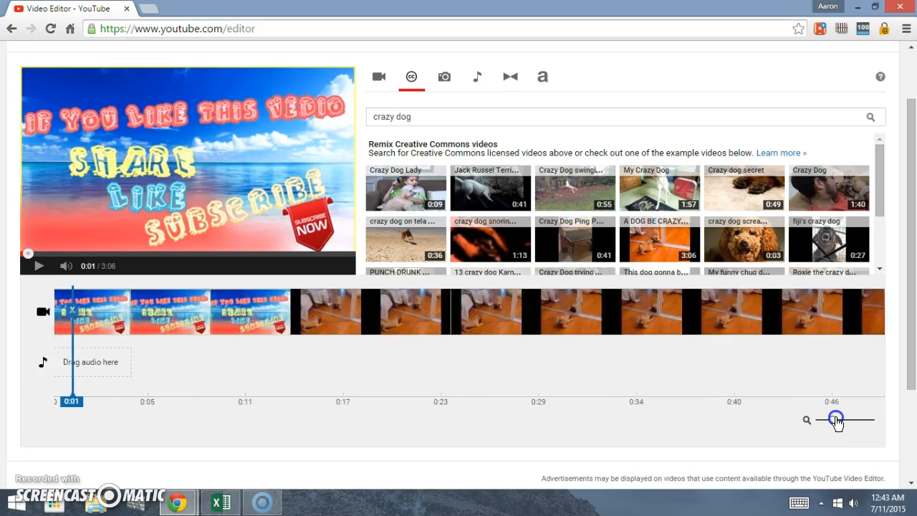
drag(835, 419, 875, 422)
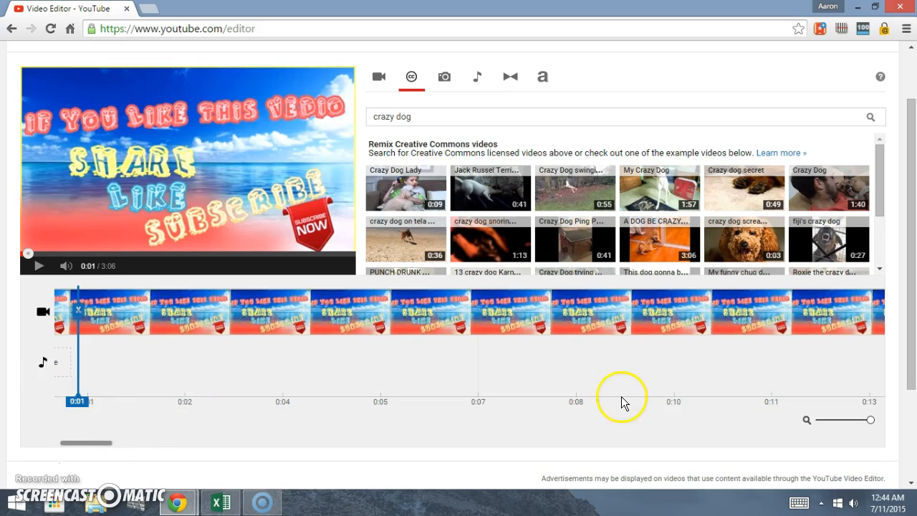
mouse_move(501, 370)
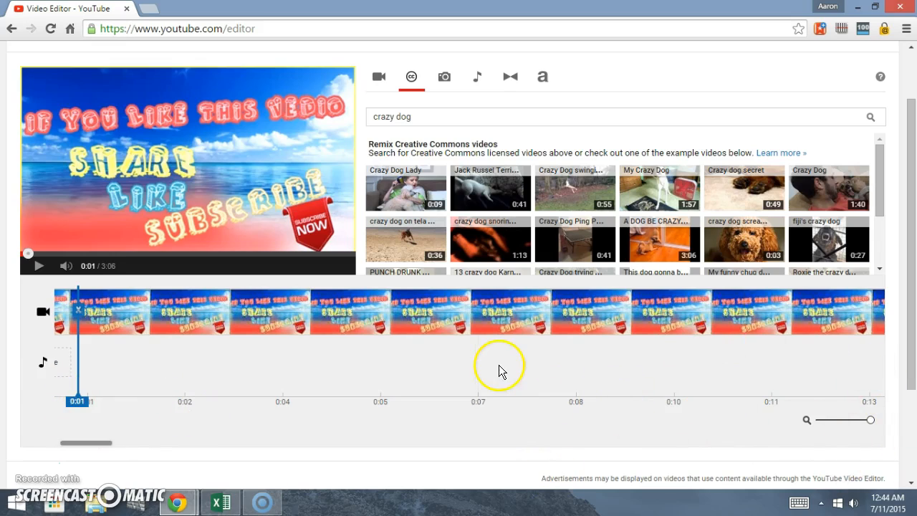
drag(869, 419, 862, 422)
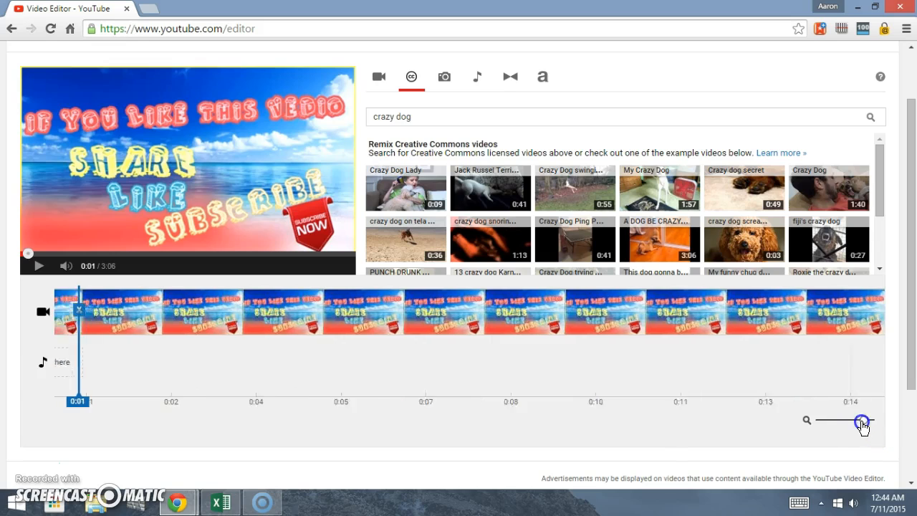
drag(864, 423, 839, 423)
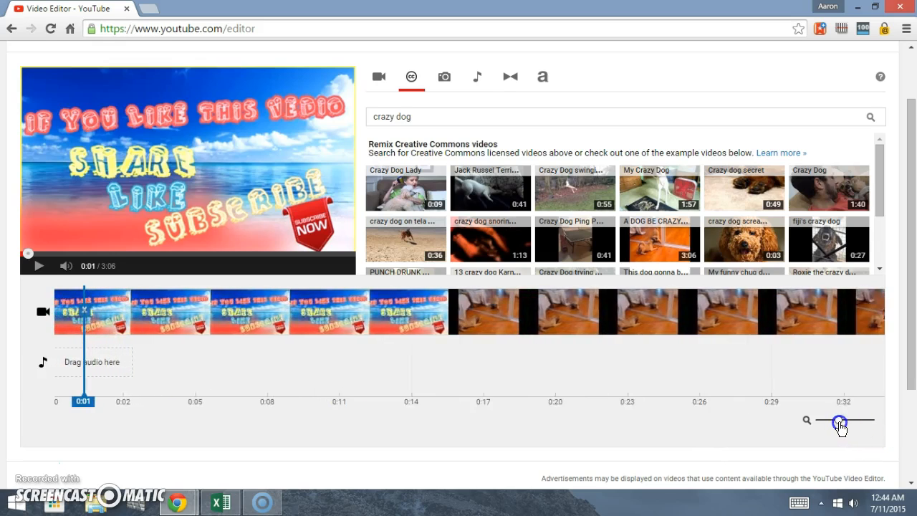
drag(840, 423, 832, 426)
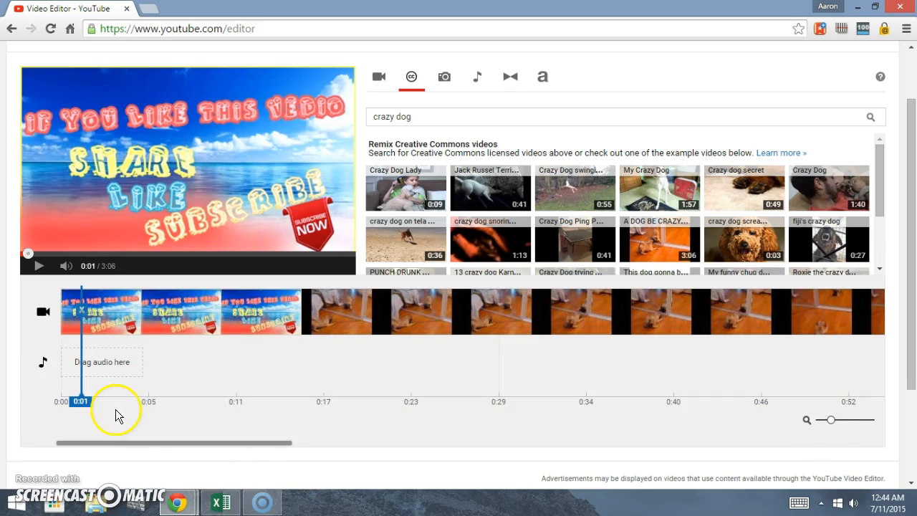
mouse_move(779, 383)
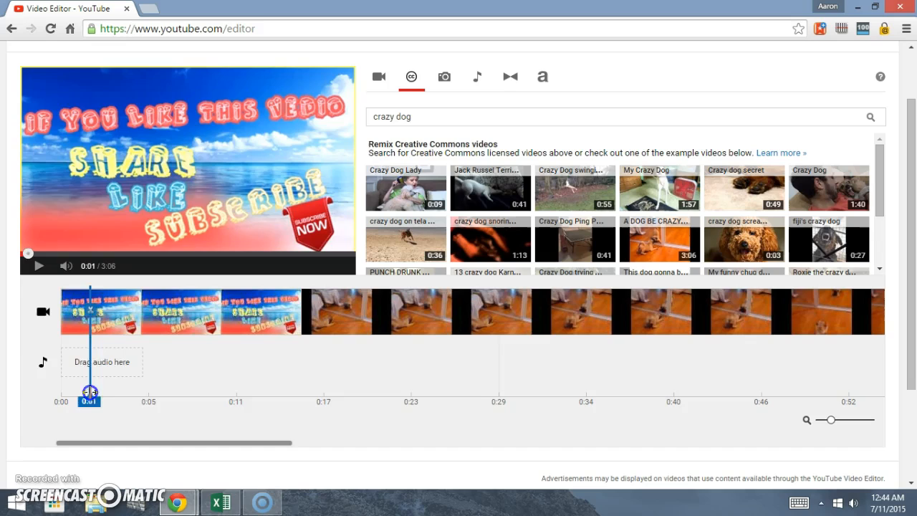
Step: Trim the subscribe title card off the dog clip, leaving 2:49 of footage
drag(89, 390, 300, 390)
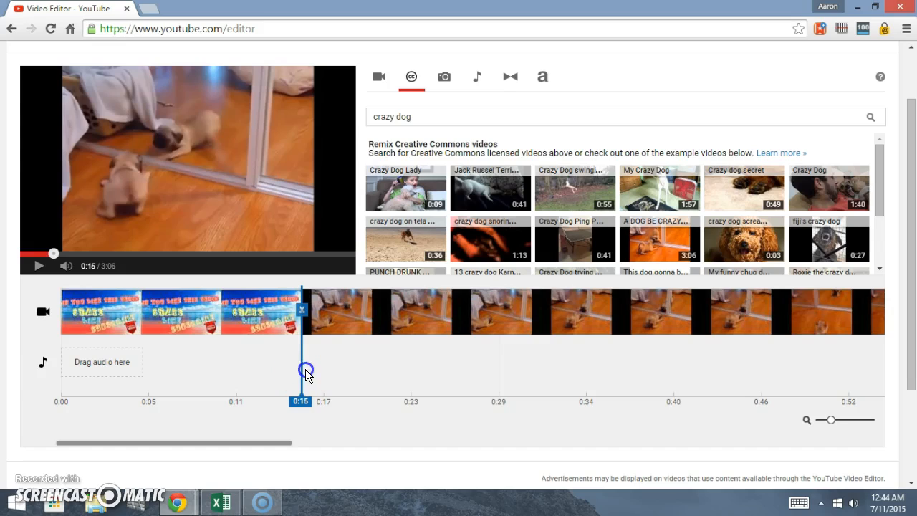
drag(305, 371, 311, 317)
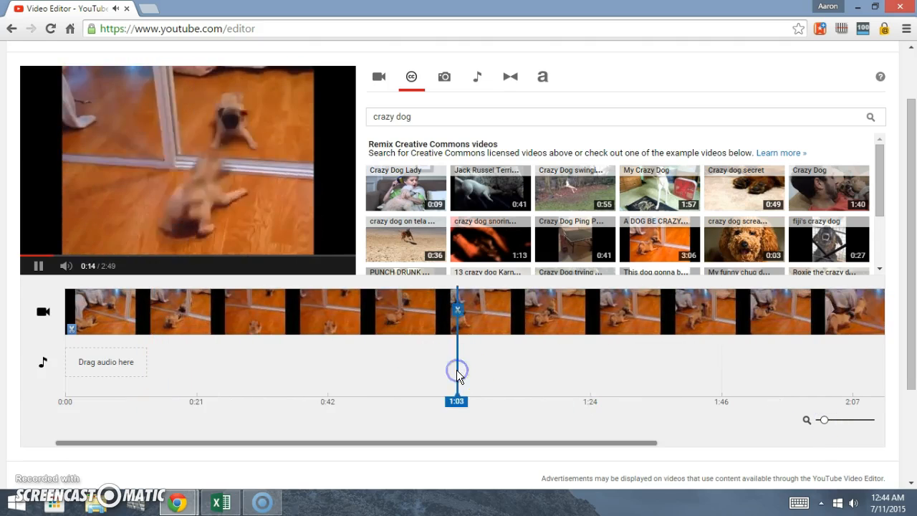
Step: Cut the dog footage down to a 30-second segment and play it back
drag(456, 372, 475, 401)
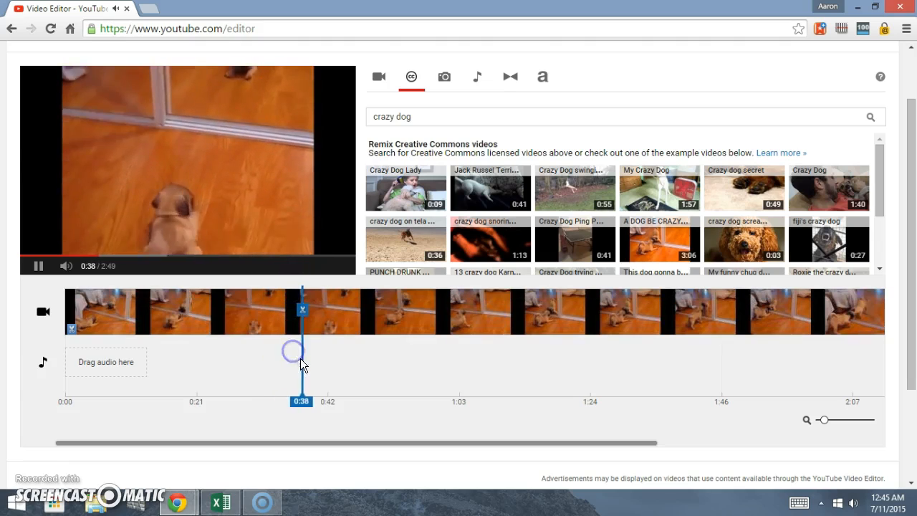
drag(301, 362, 312, 399)
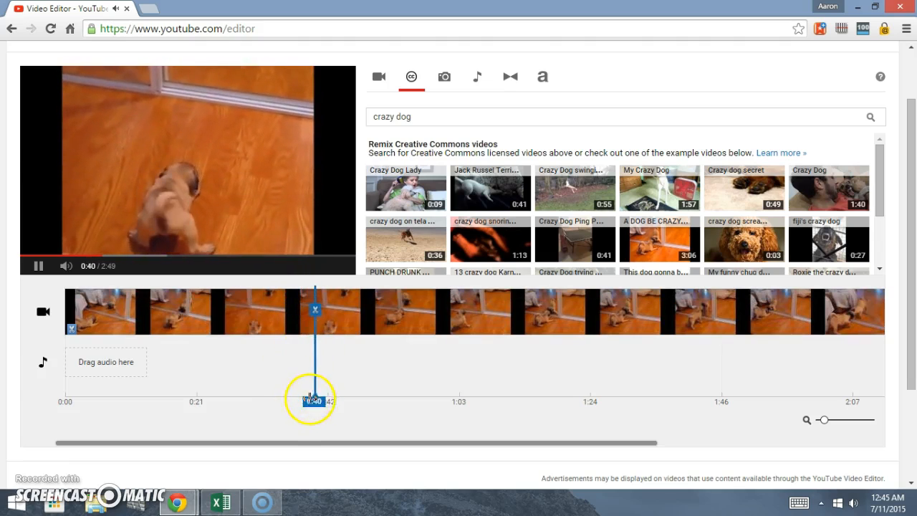
drag(311, 399, 252, 400)
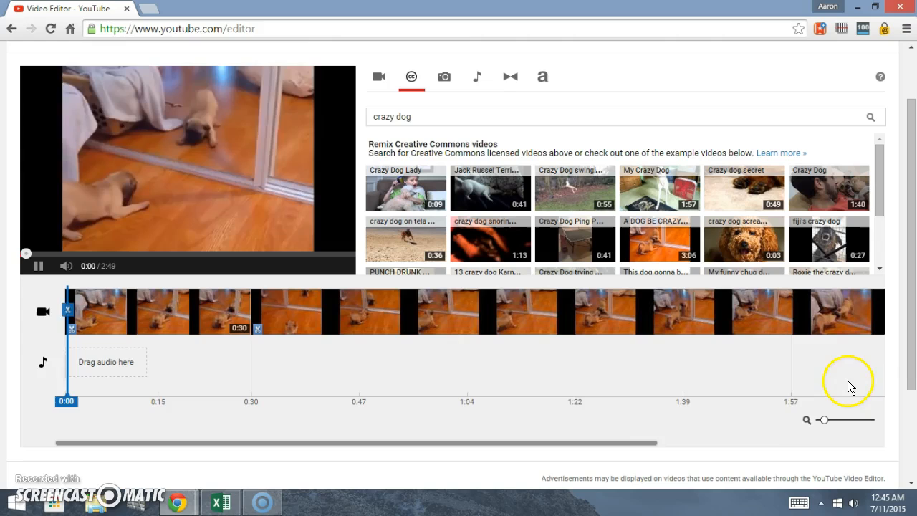
drag(824, 420, 820, 420)
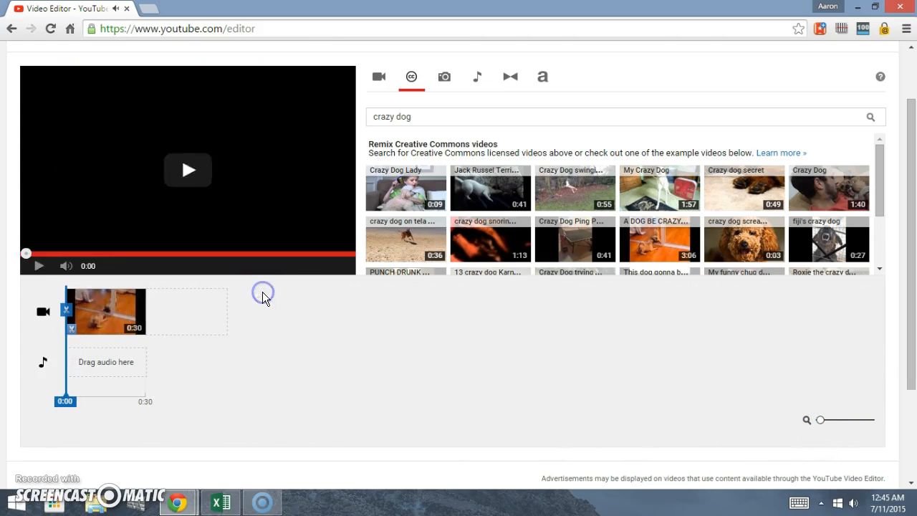
click(187, 170)
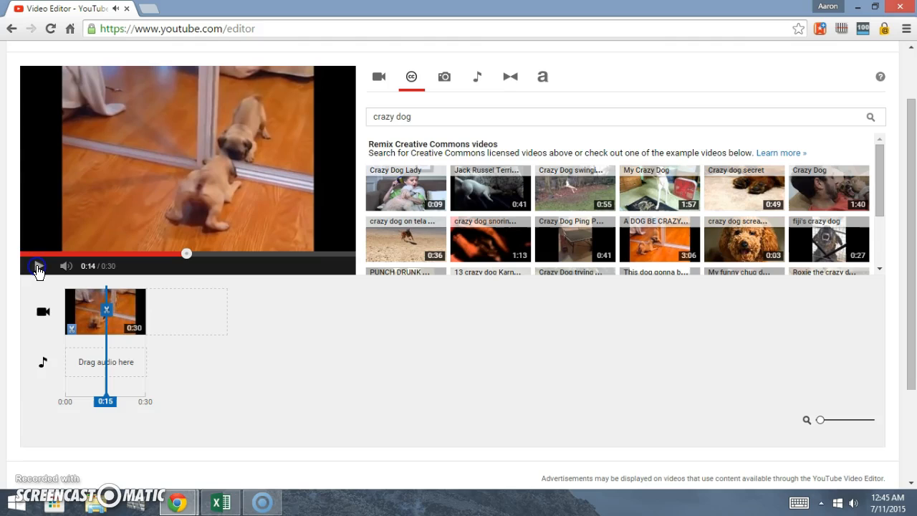
click(38, 265)
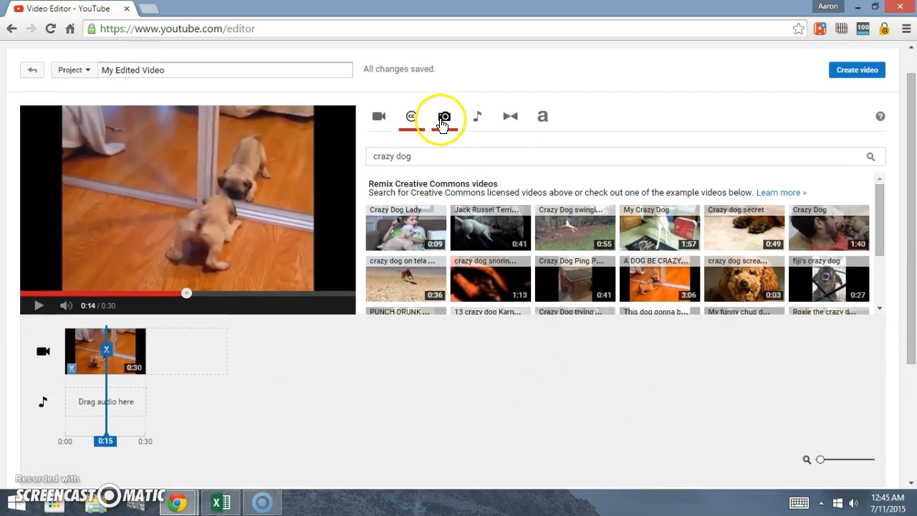
Step: Browse Photos, then the Audio library, and preview Silent Partner's 'How it Began'
click(444, 116)
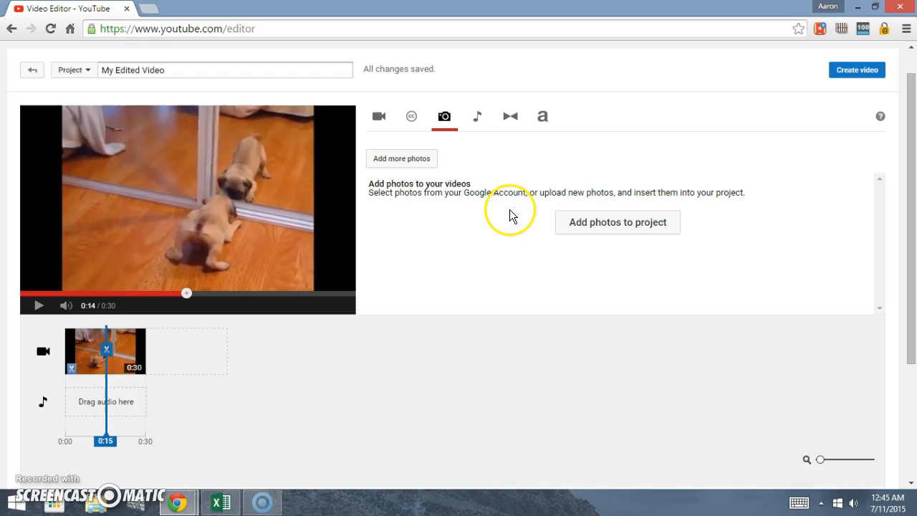
click(476, 116)
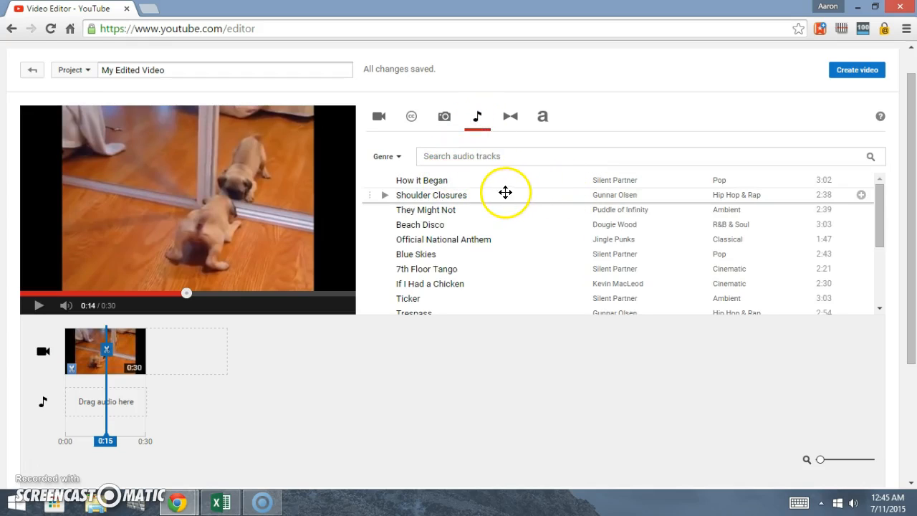
mouse_move(384, 185)
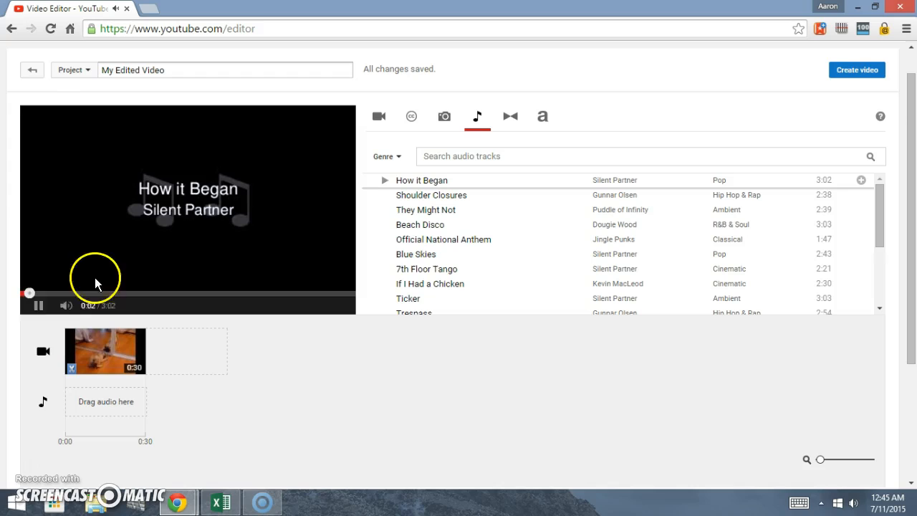
click(35, 305)
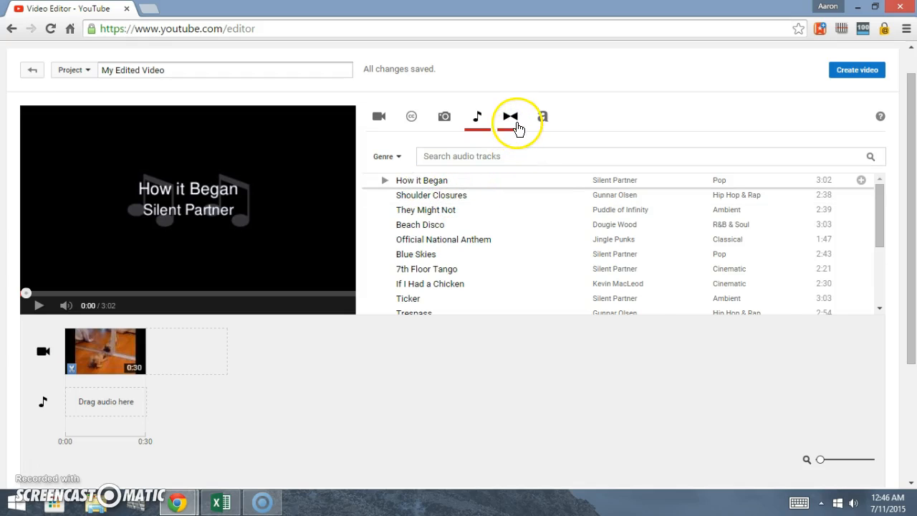
Step: Try a transition, remove it, then place a two-second Circle transition at the clip start
click(509, 116)
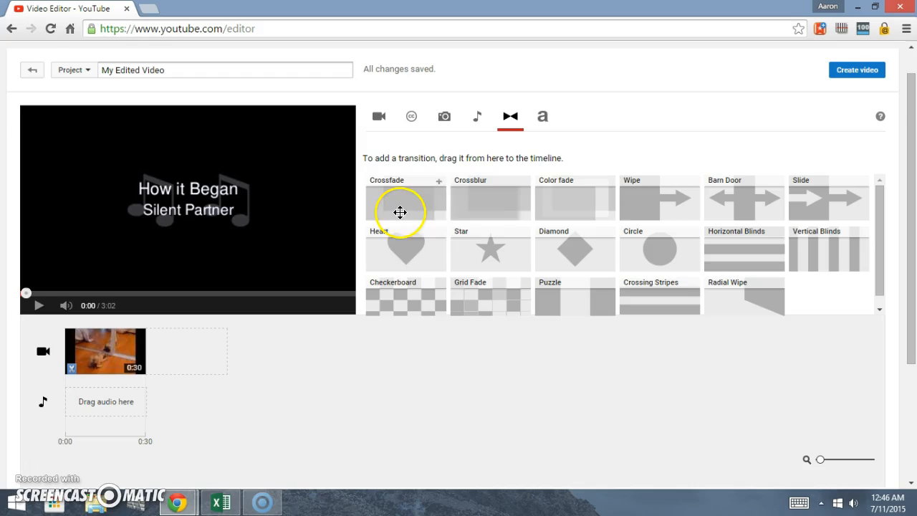
mouse_move(440, 207)
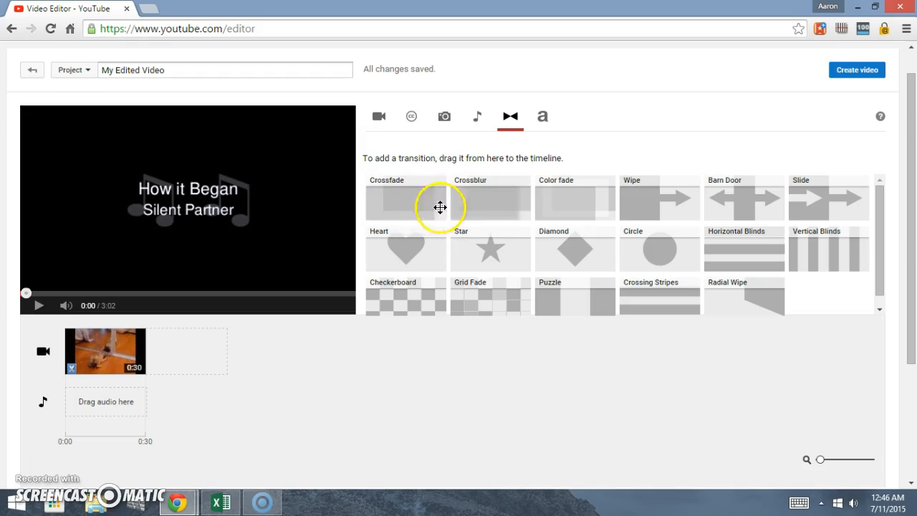
drag(441, 208, 123, 340)
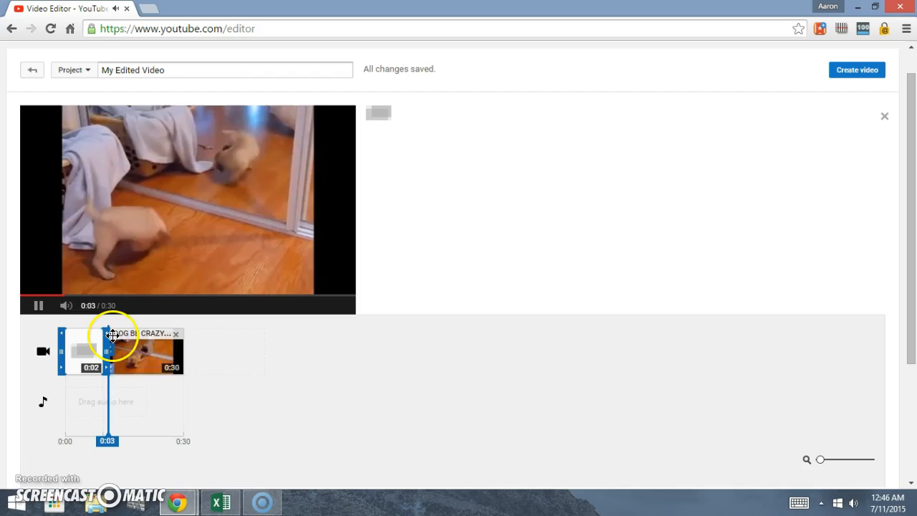
click(509, 116)
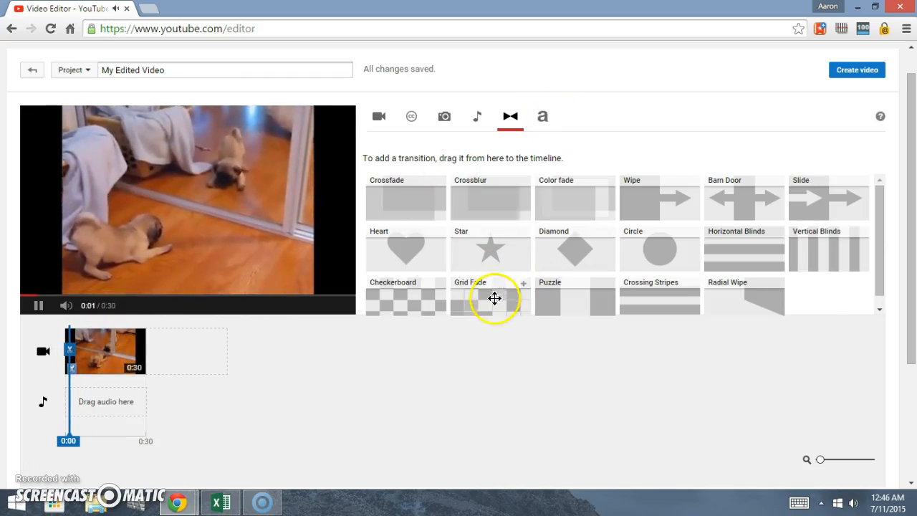
drag(659, 250, 104, 344)
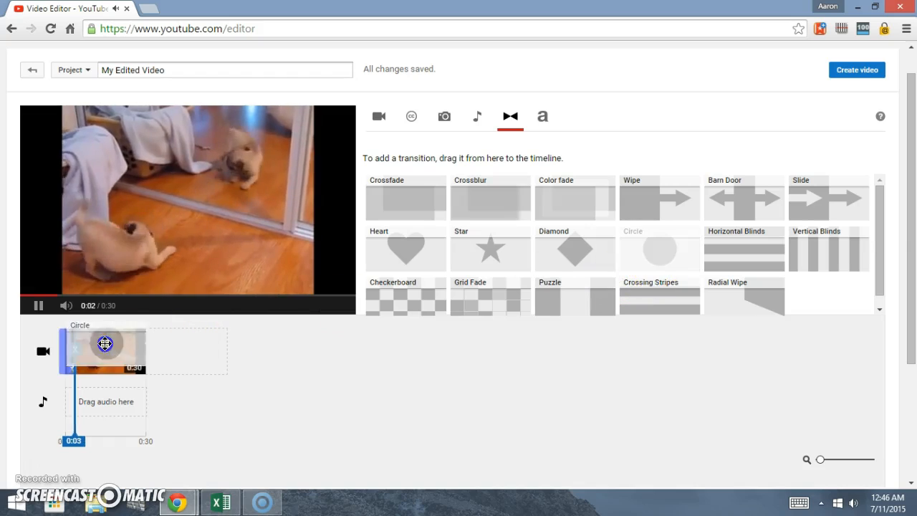
click(103, 351)
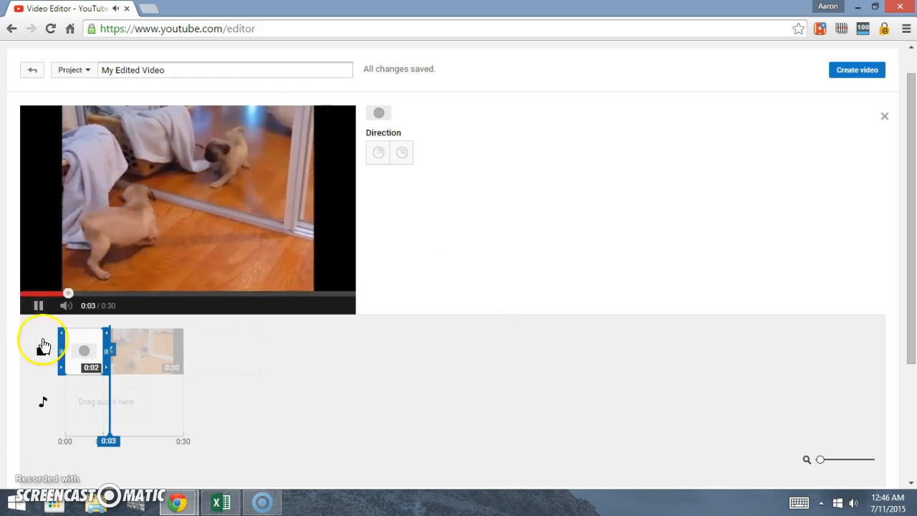
click(510, 116)
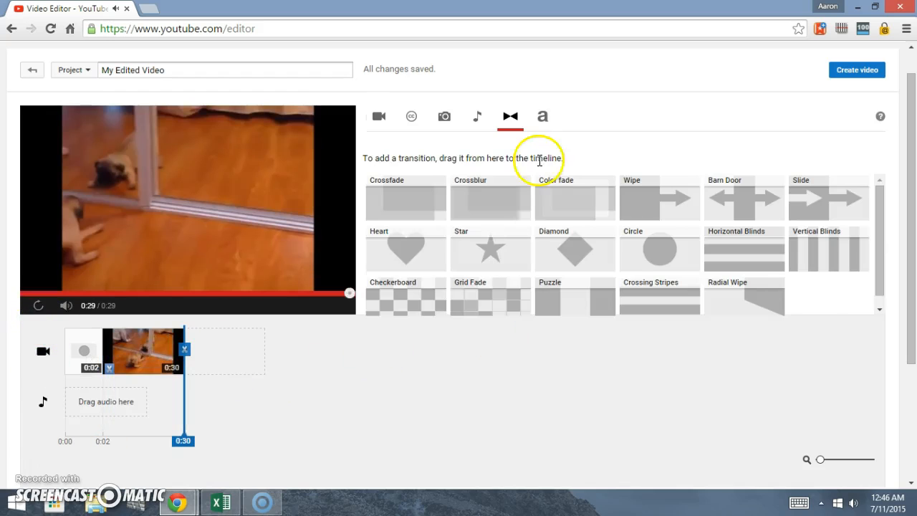
click(541, 116)
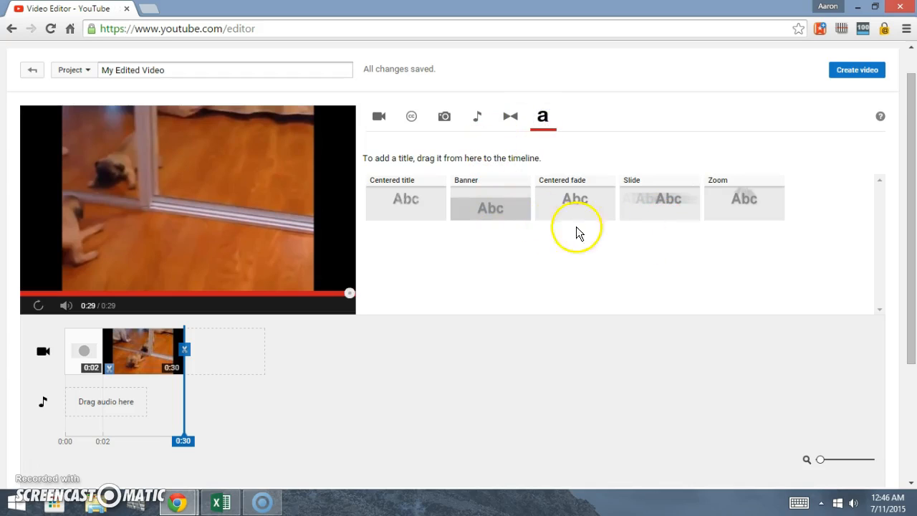
mouse_move(402, 202)
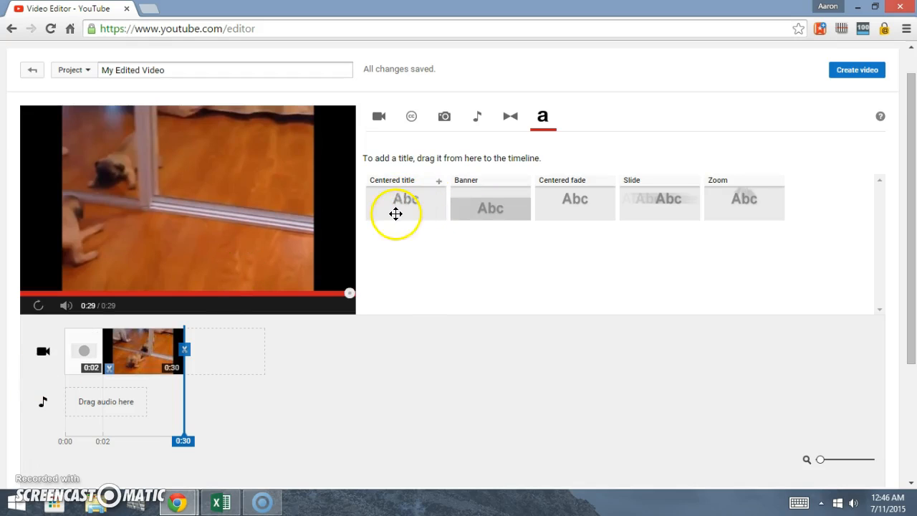
mouse_move(742, 206)
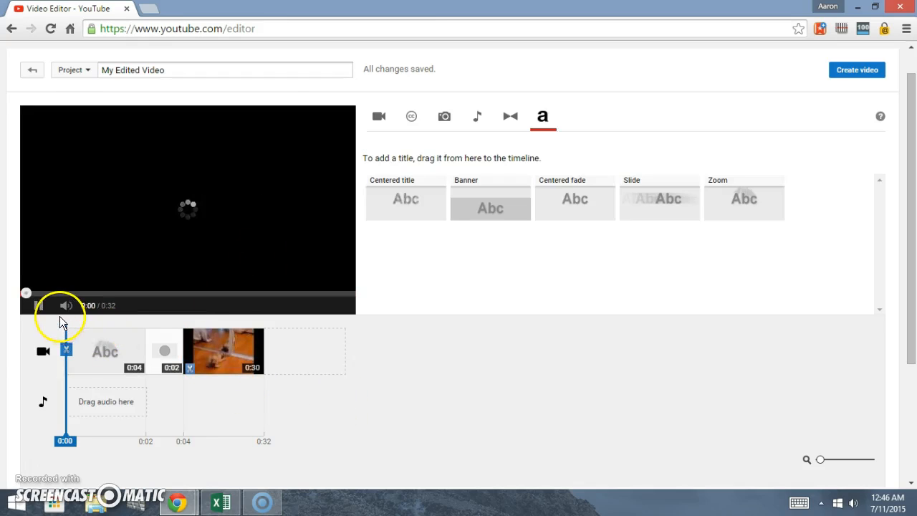
Step: Drag the Zoom title to the timeline start as a 4-second title card
drag(744, 199, 105, 351)
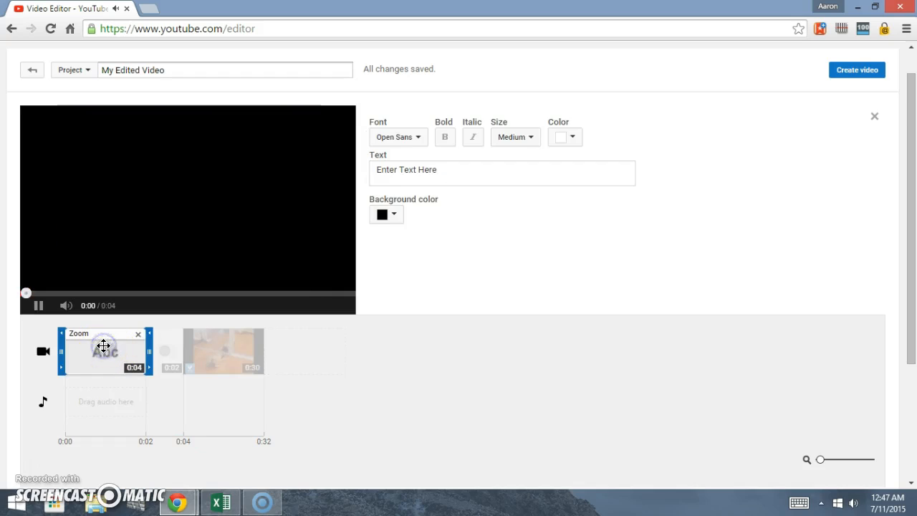
Step: Replace the placeholder title with 'Hilarious Crazy Dog!', fixing the misspelling
click(39, 305)
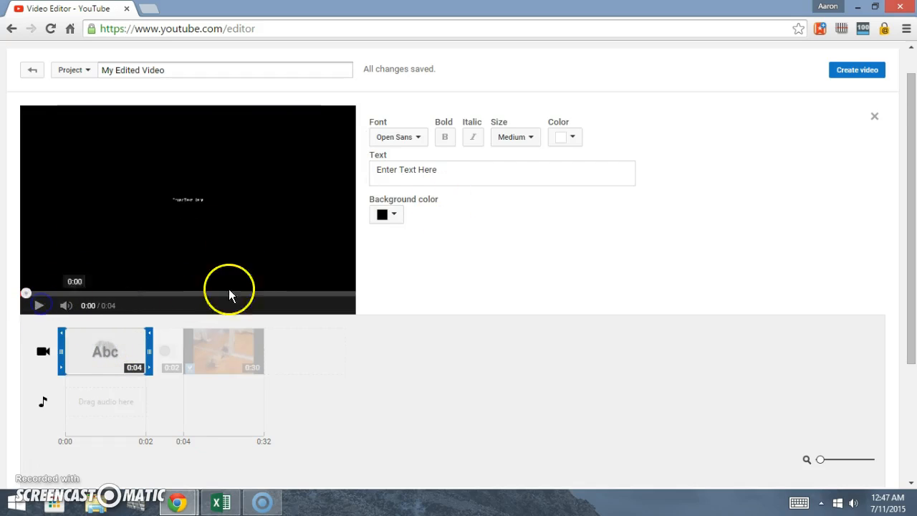
click(501, 173)
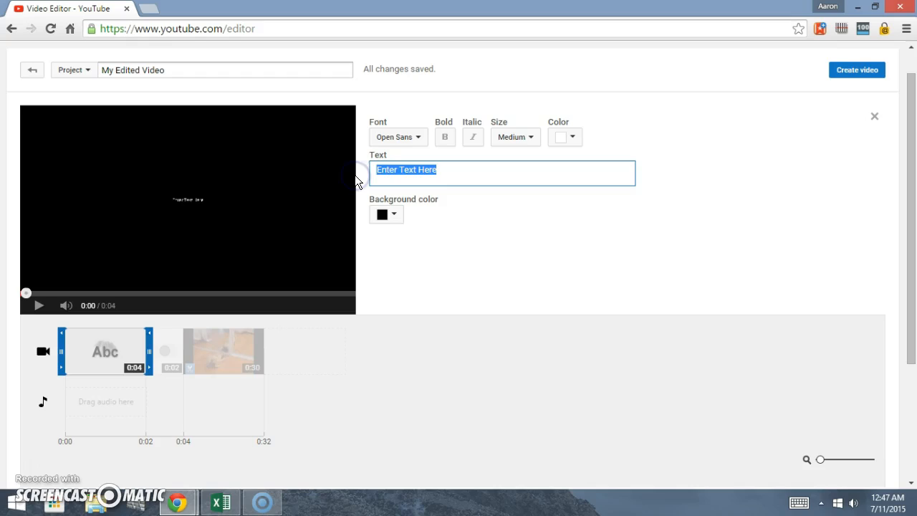
text(Hilairious)
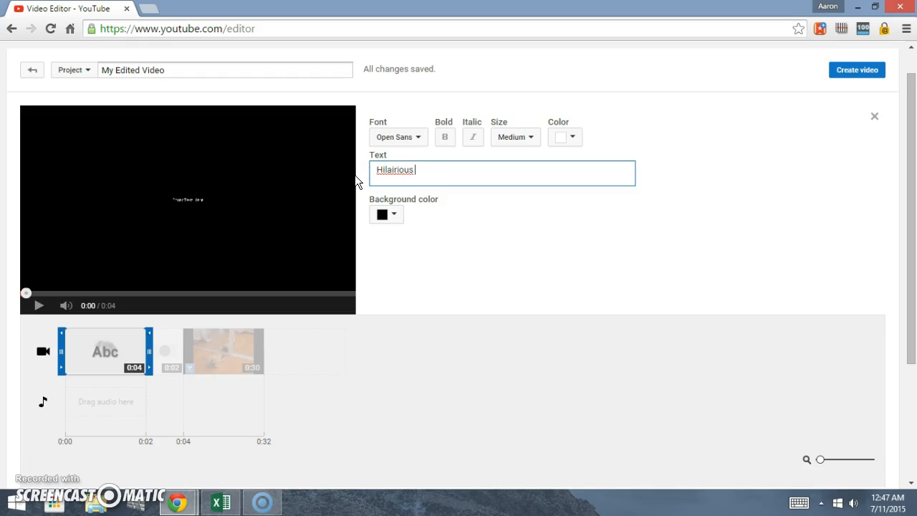
right_click(395, 170)
text( Crazy Dog)
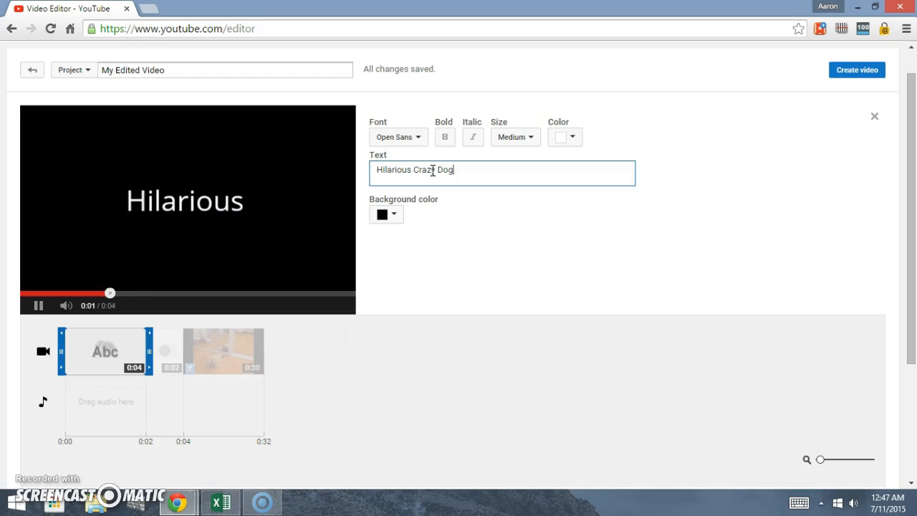
text(y)
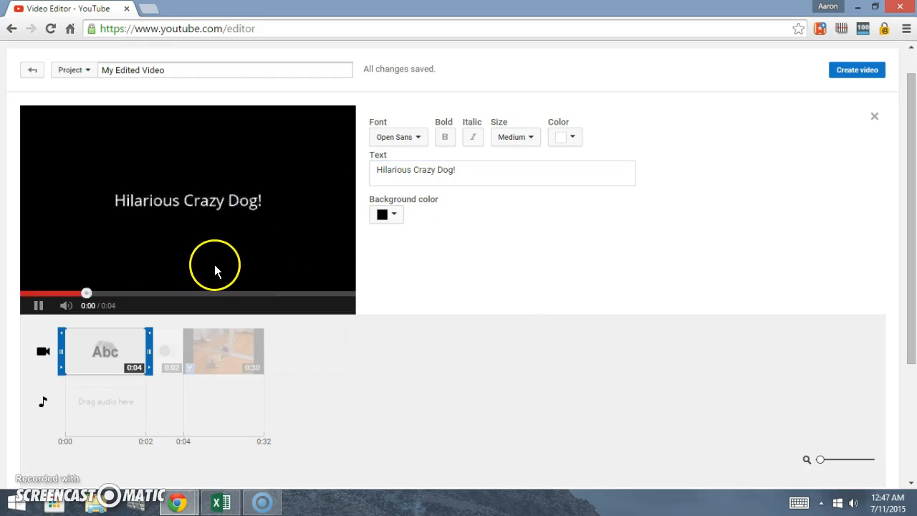
Step: Make the title text Large and bold, broken over two lines
click(514, 137)
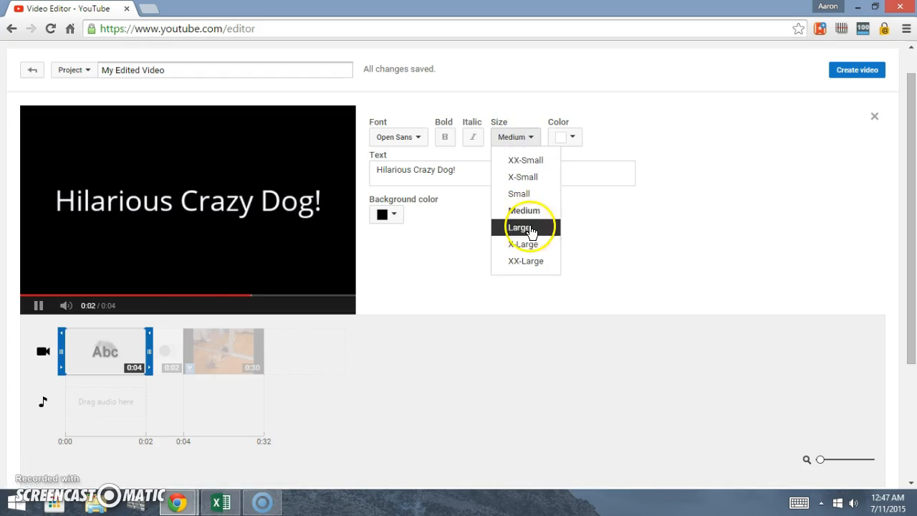
click(519, 227)
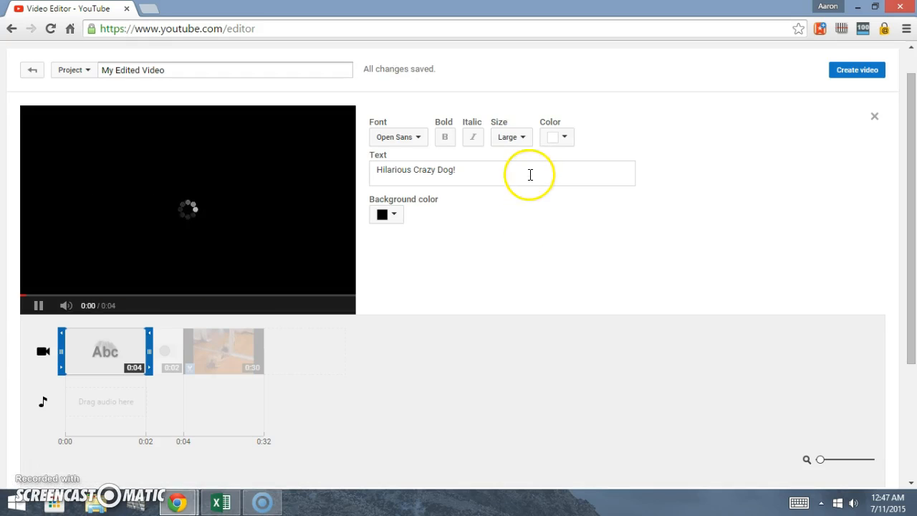
click(444, 137)
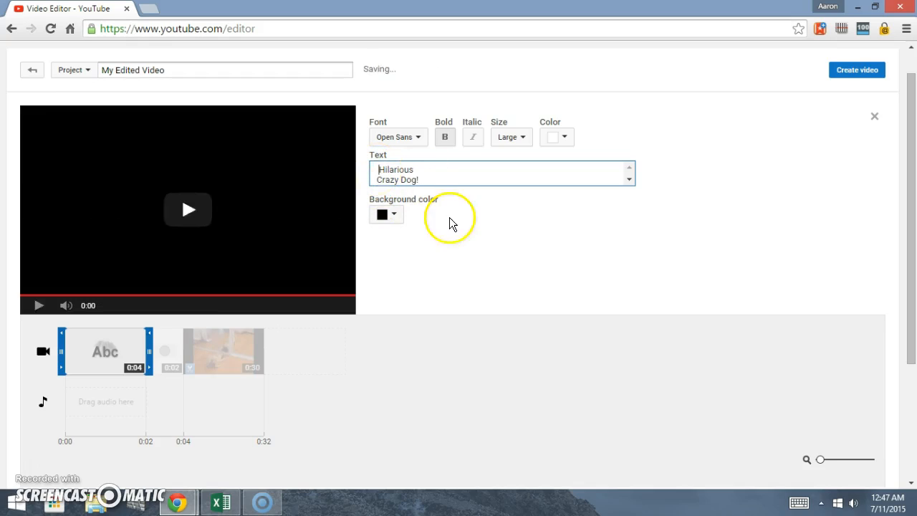
click(186, 209)
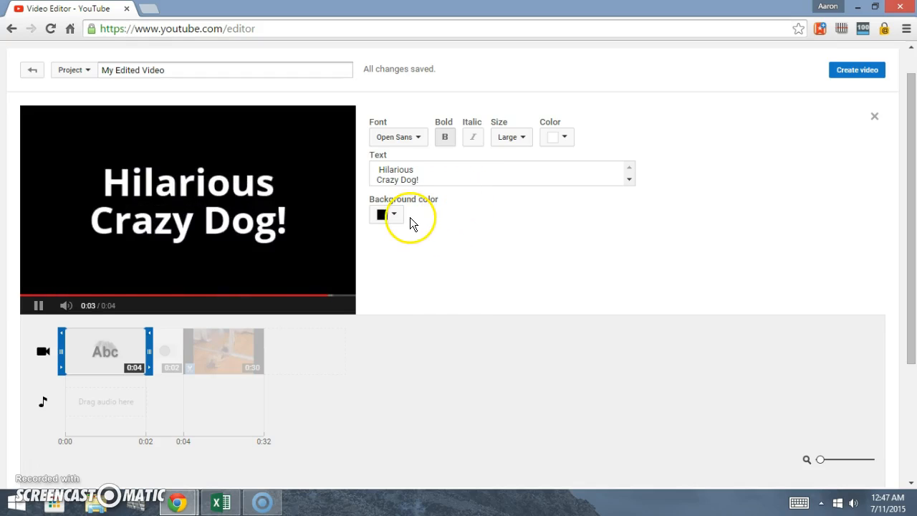
click(393, 213)
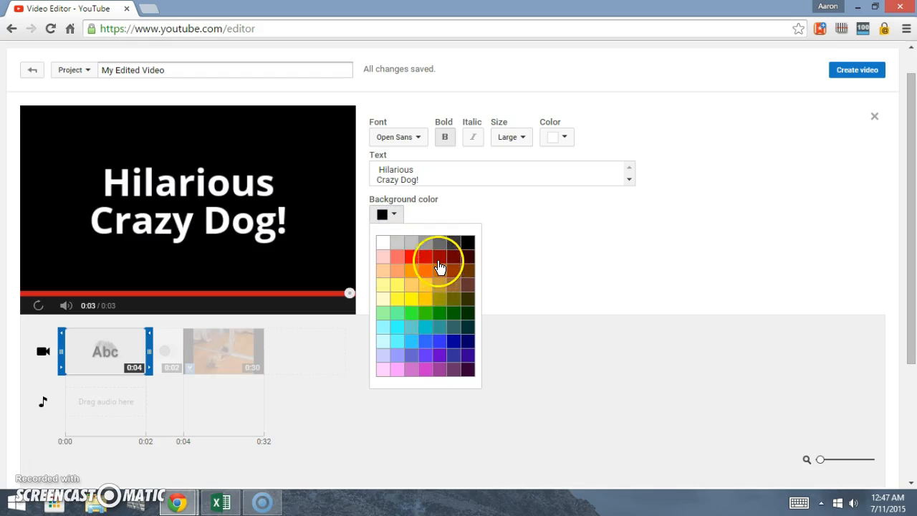
Step: Give the title an orange background and red text, after briefly trying dark red
click(439, 262)
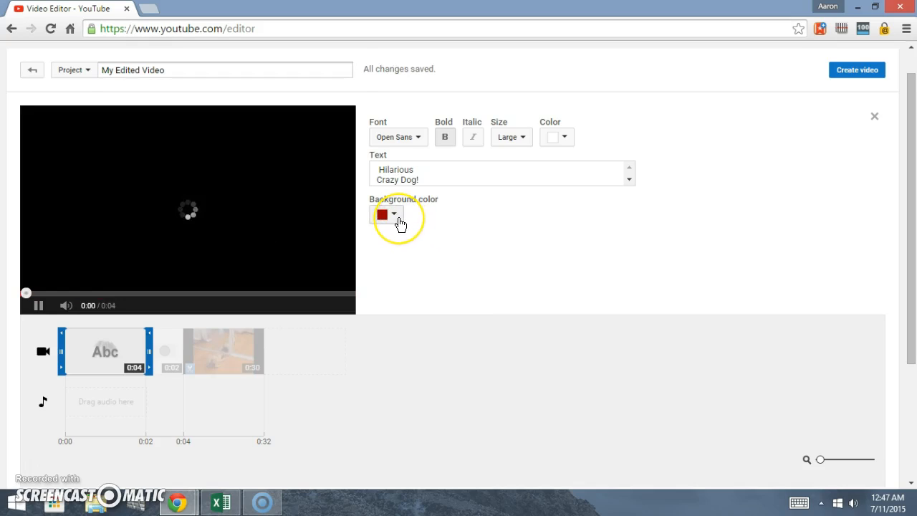
click(394, 215)
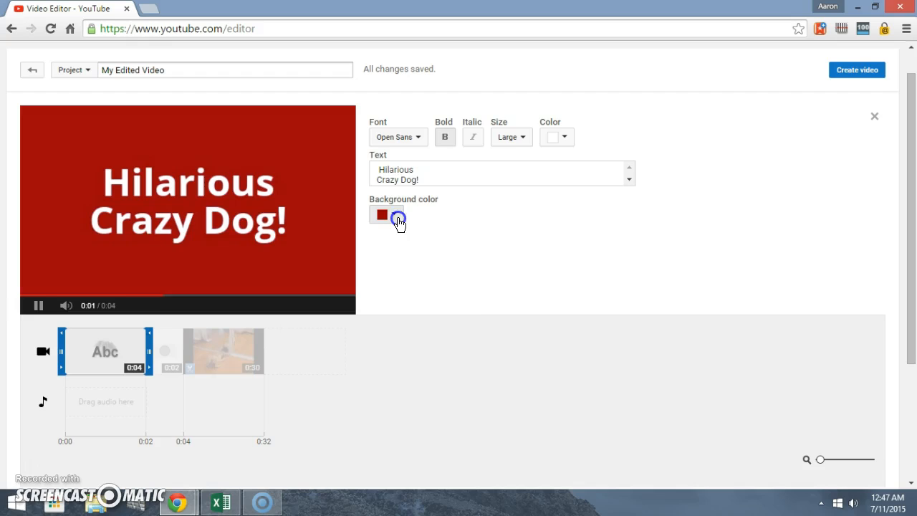
click(395, 213)
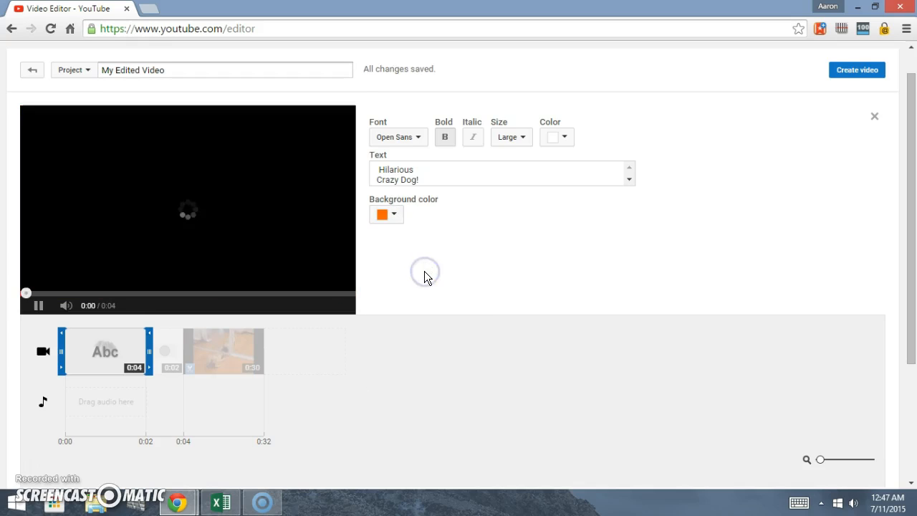
click(565, 137)
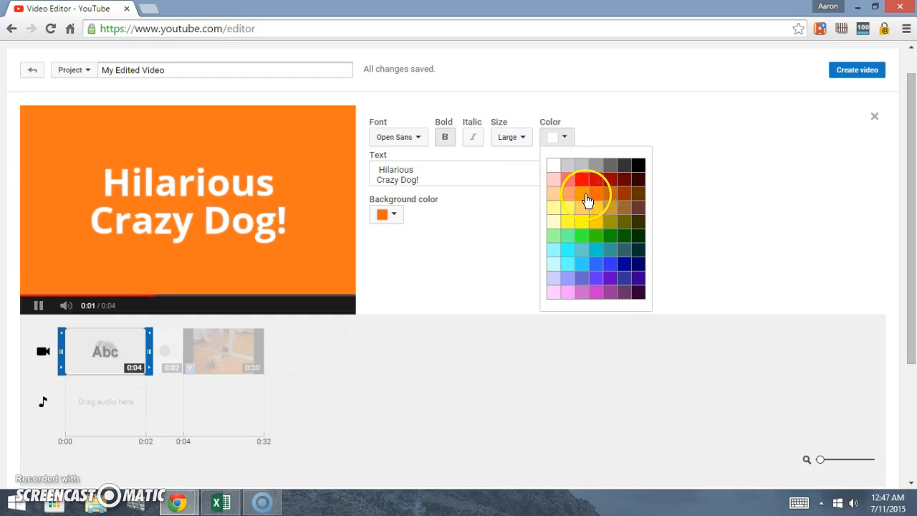
click(586, 183)
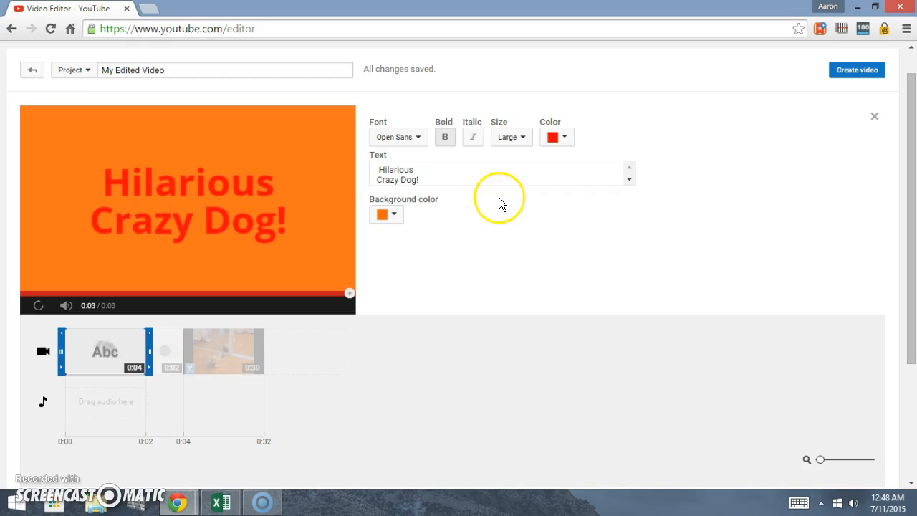
mouse_move(209, 118)
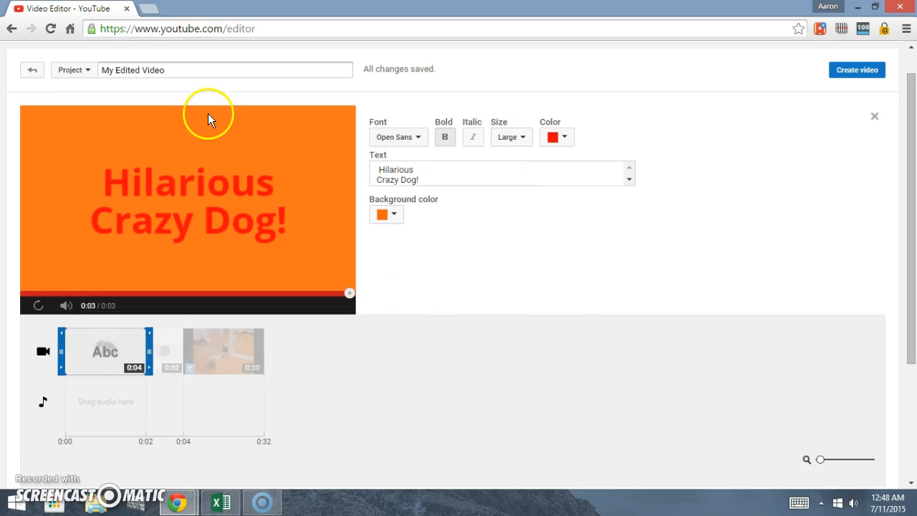
mouse_move(561, 240)
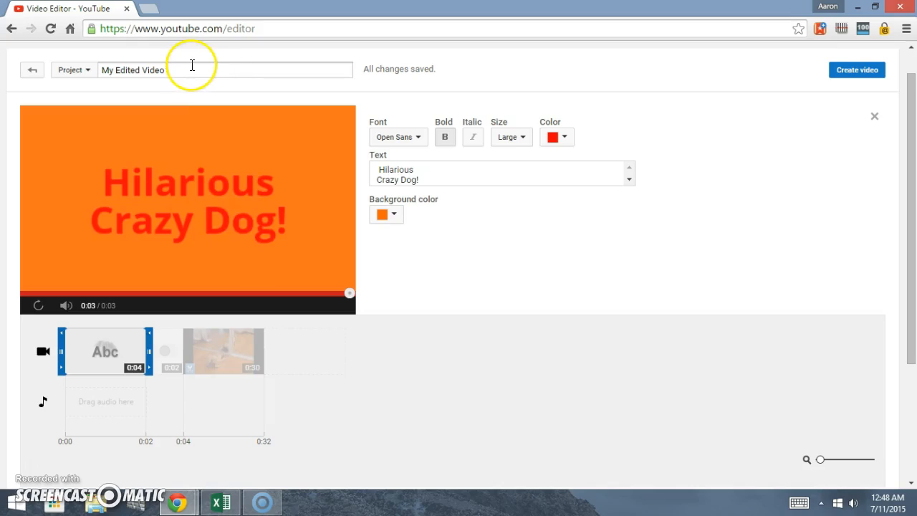
Step: Replace the project name with the title 'Crazy Funny Dog! - Must Watch!'
double_click(133, 70)
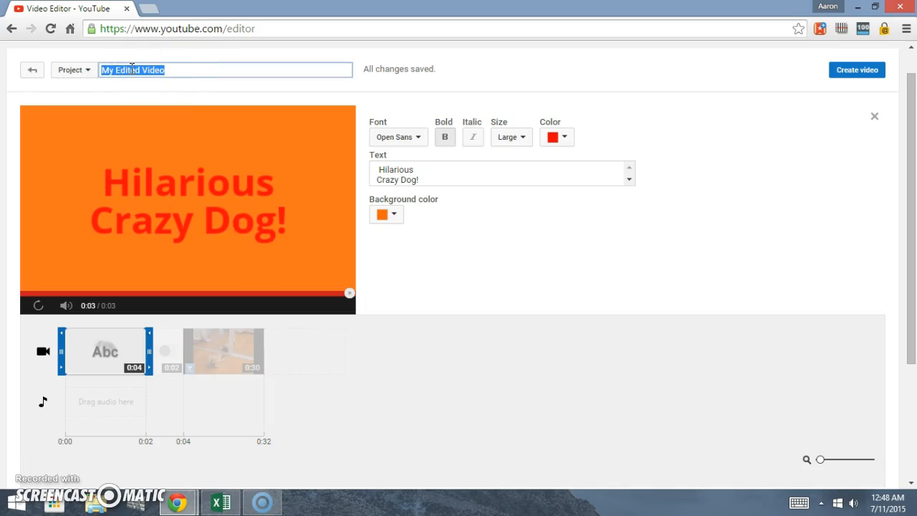
text(Crazy)
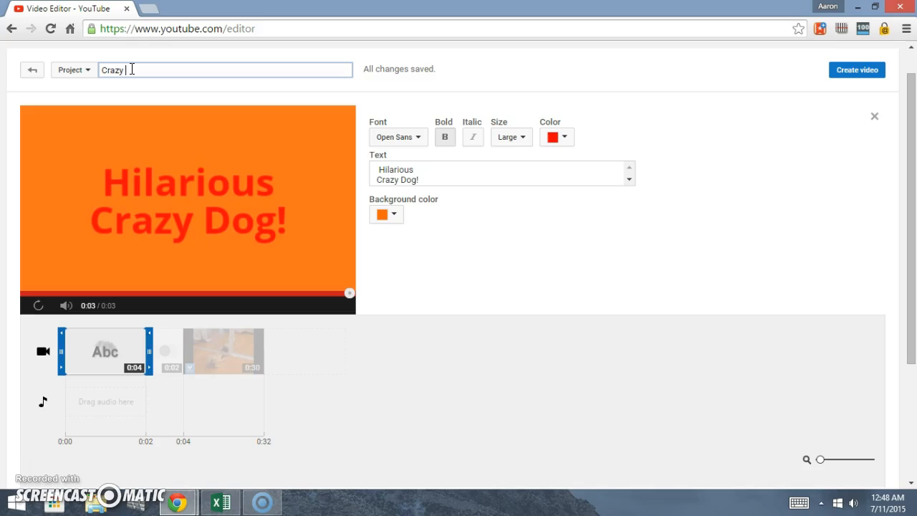
text(Funny d)
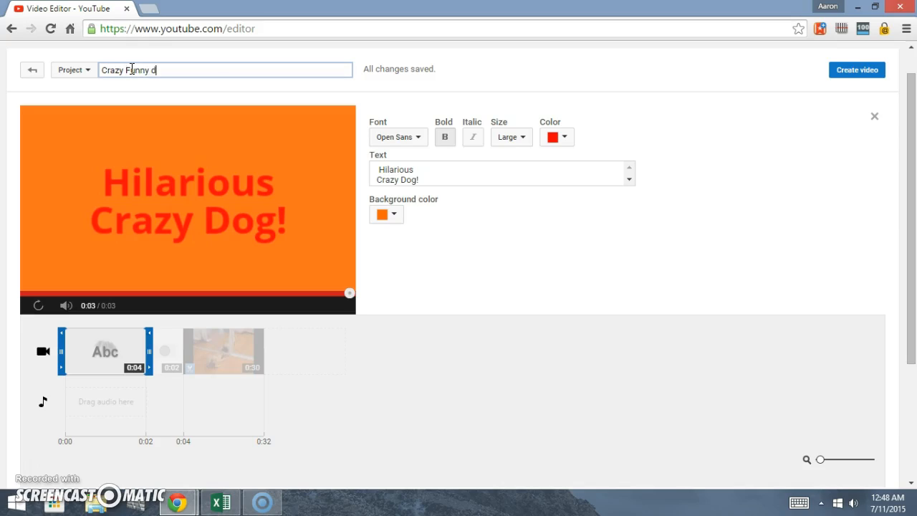
text(og!)
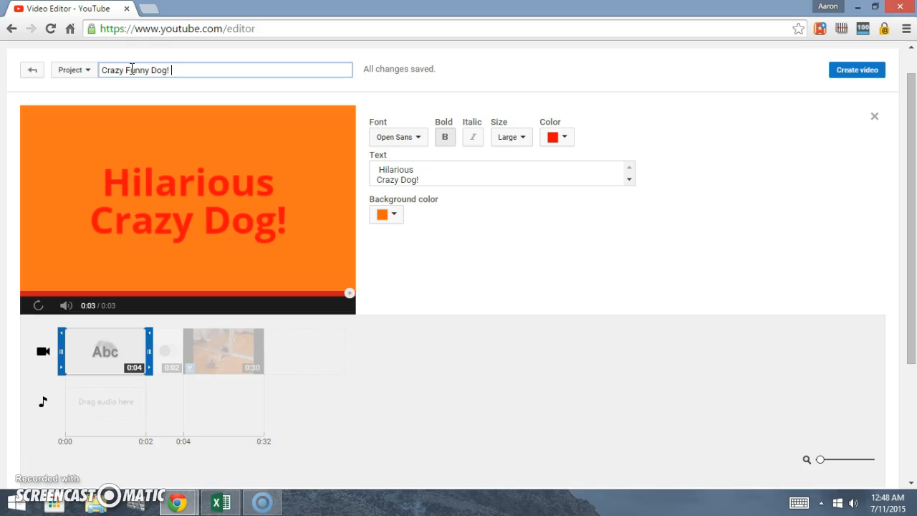
text(- Must Wa)
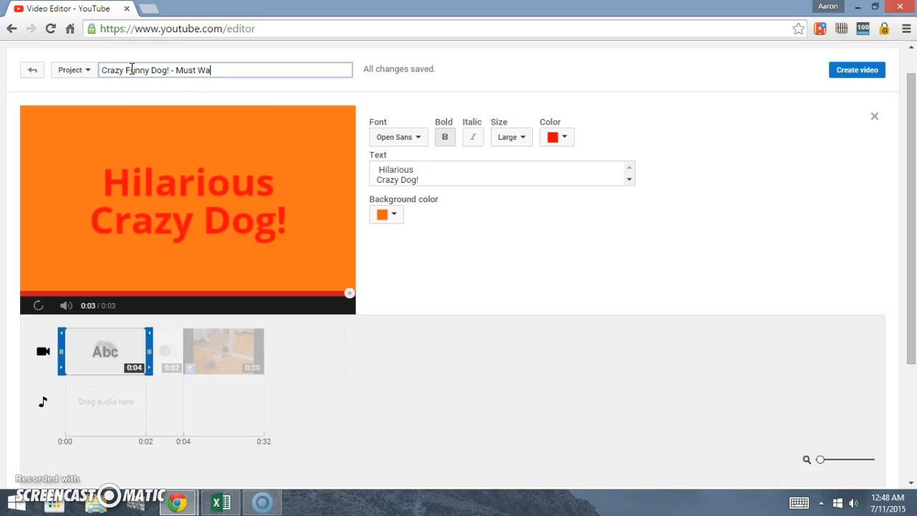
text(tch1)
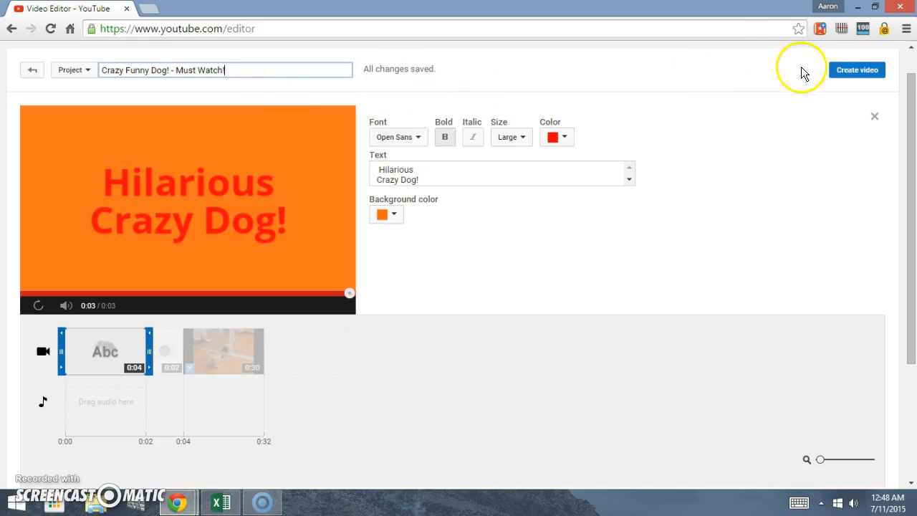
mouse_move(844, 79)
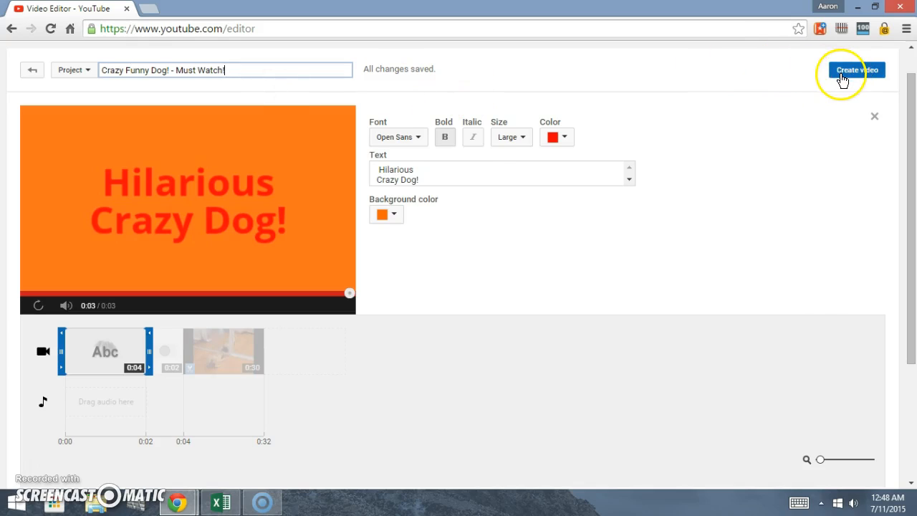
Step: Create the video from the project and open its Info and Settings page
click(857, 70)
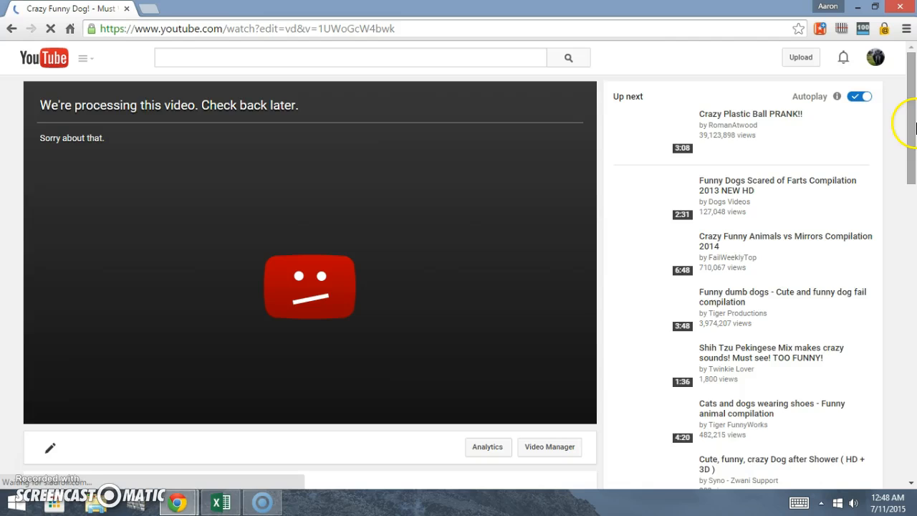
scroll(down, 3)
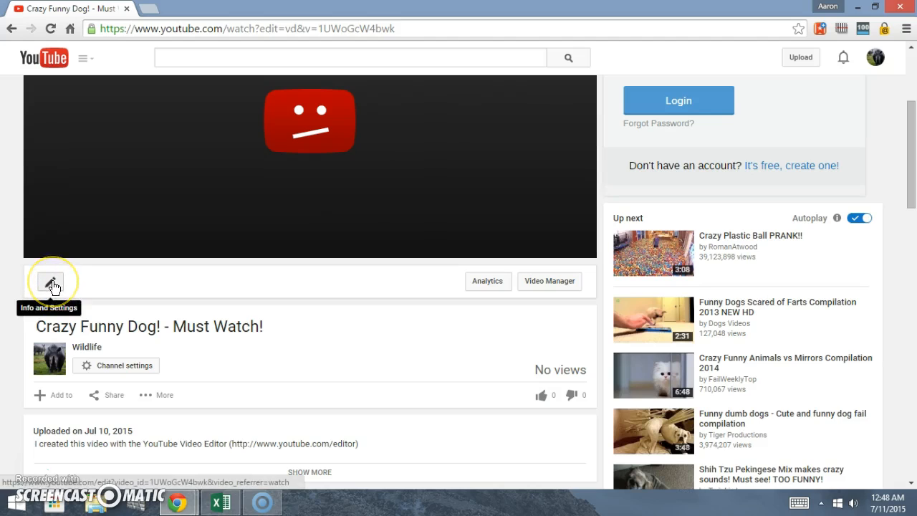
click(49, 281)
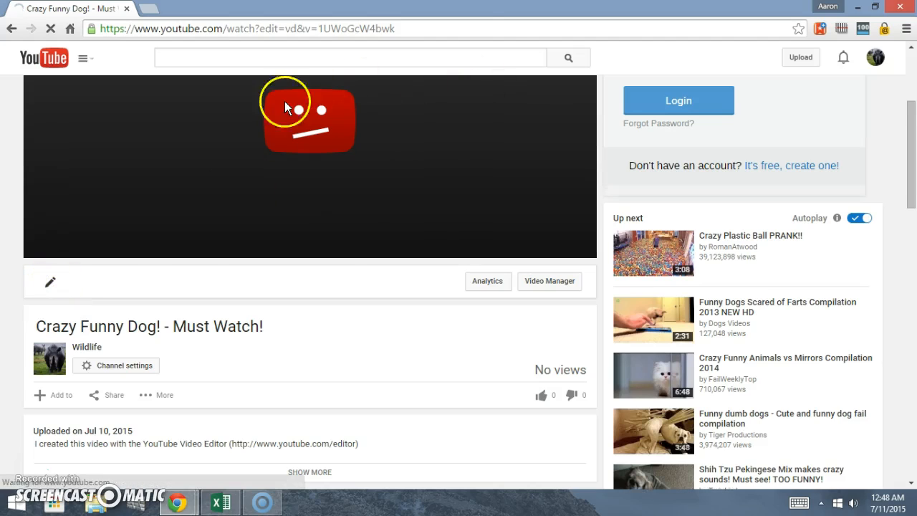
click(50, 281)
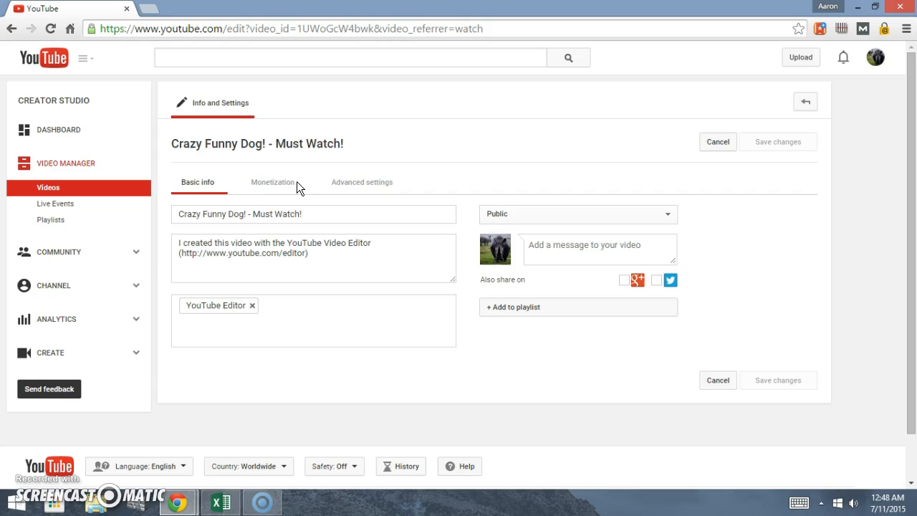
Step: Set the description to 'A crazy dog barking in the mirror.' and remove the YouTube Editor tag
click(316, 254)
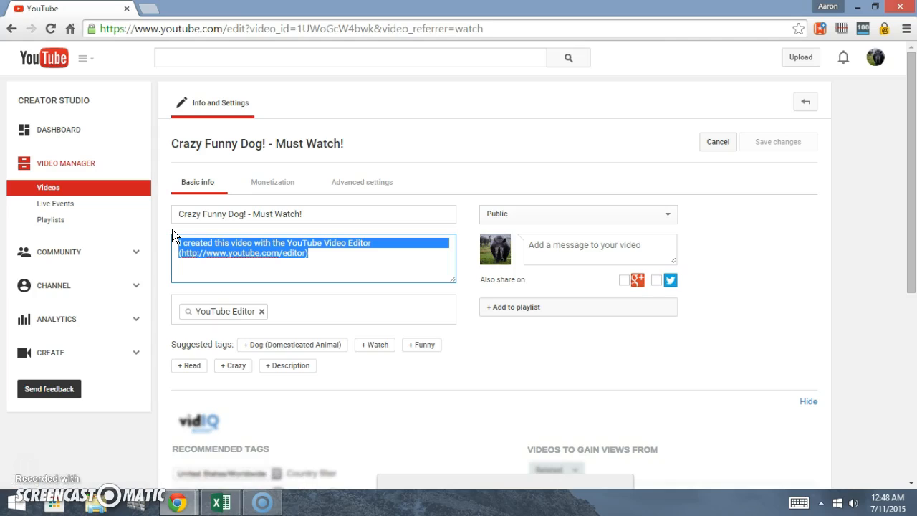
key(Delete)
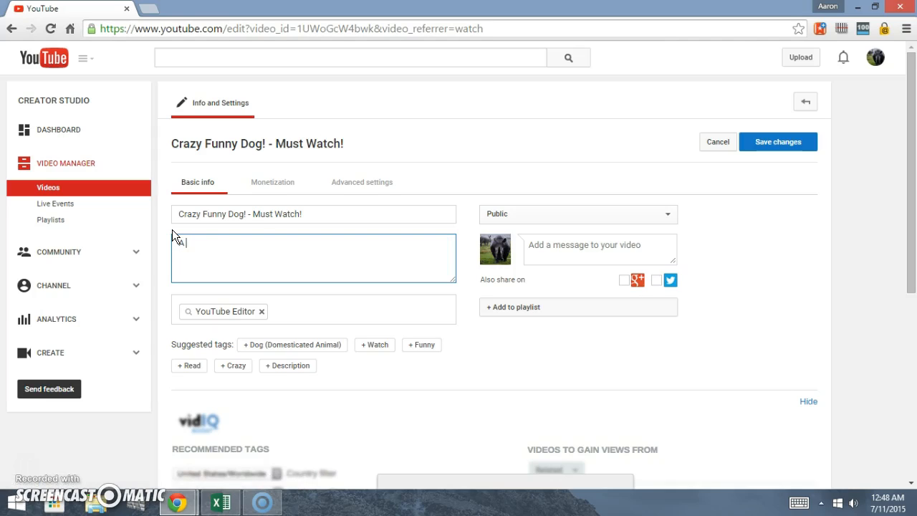
text(crazy dog)
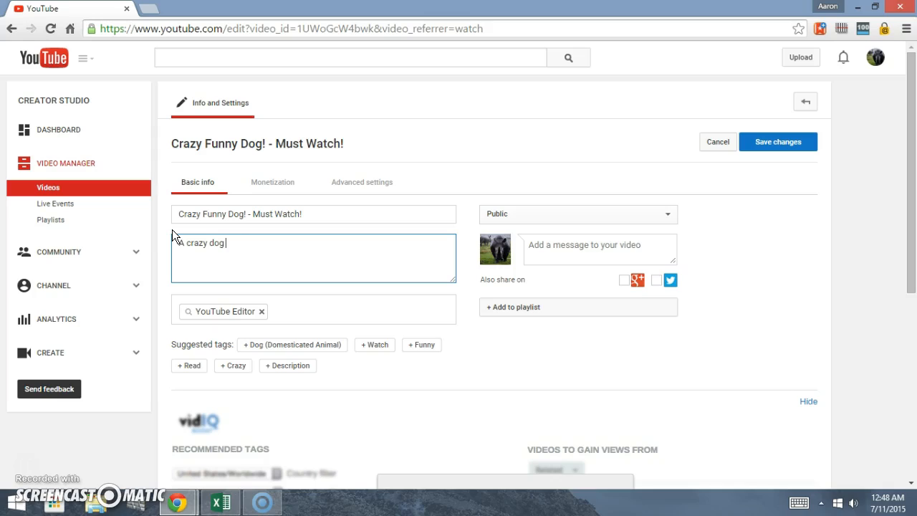
text(barking)
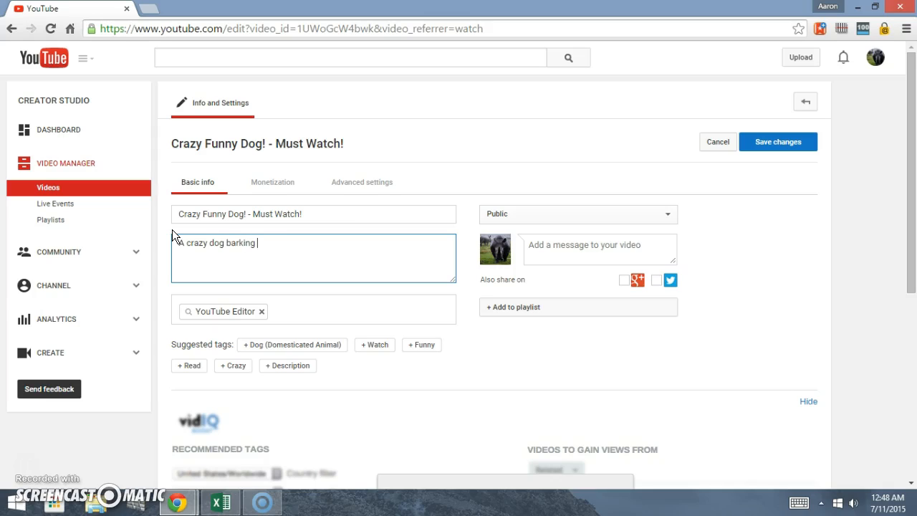
text(in the mirrow)
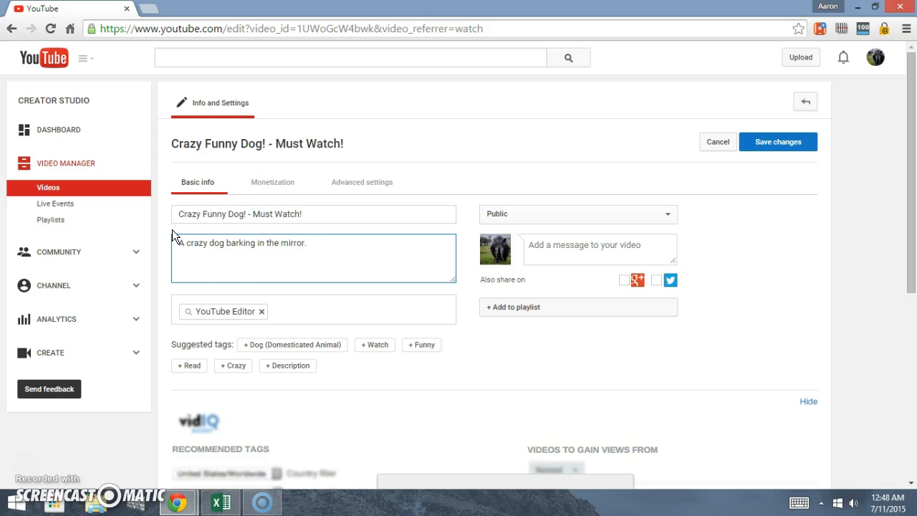
click(262, 311)
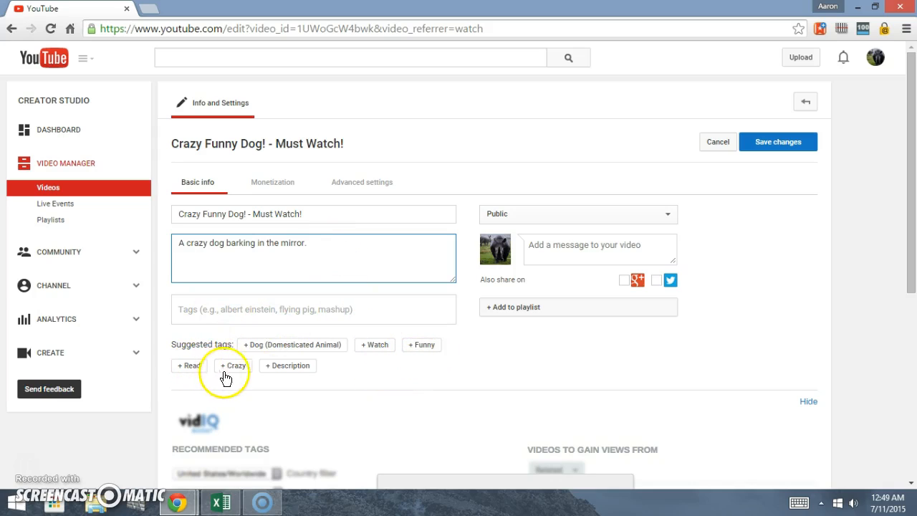
Step: Add tags Crazy, Funny, Dog, Crazy Dog, Funny dog, barking dog and Dog in mirror
click(234, 365)
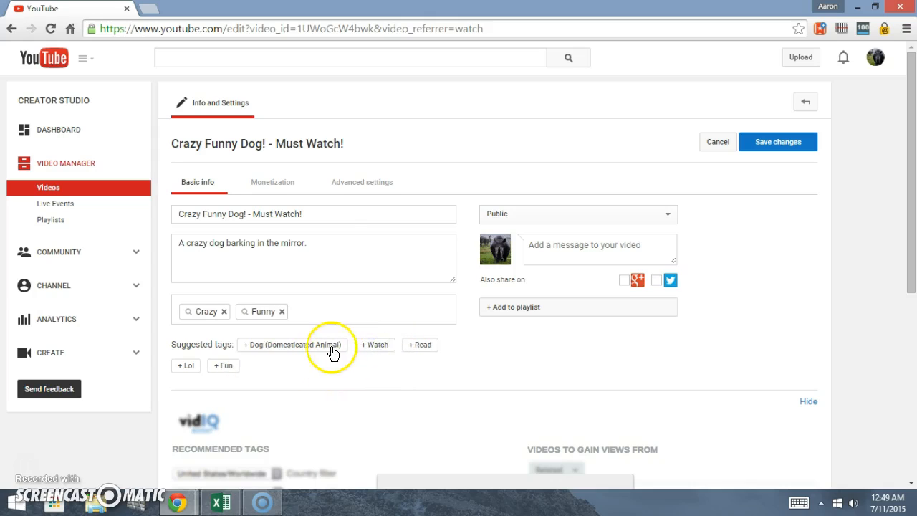
click(292, 345)
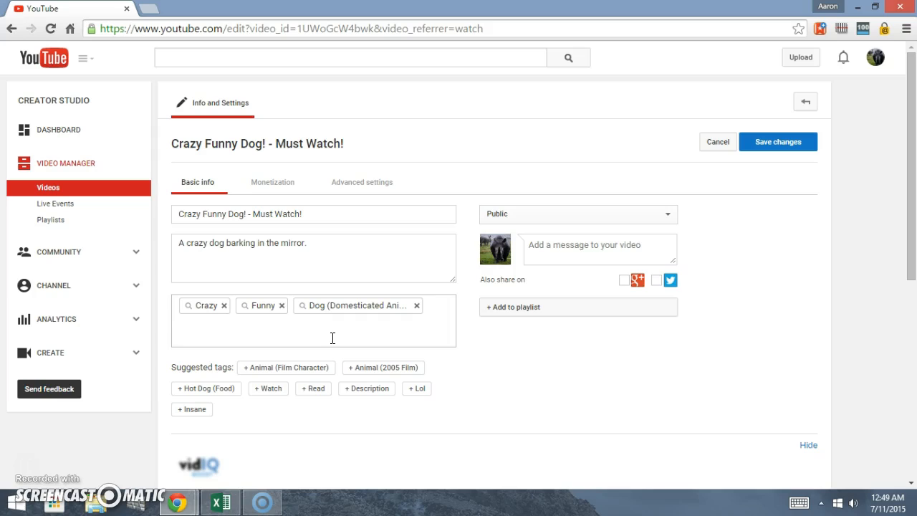
text(Crazy Do)
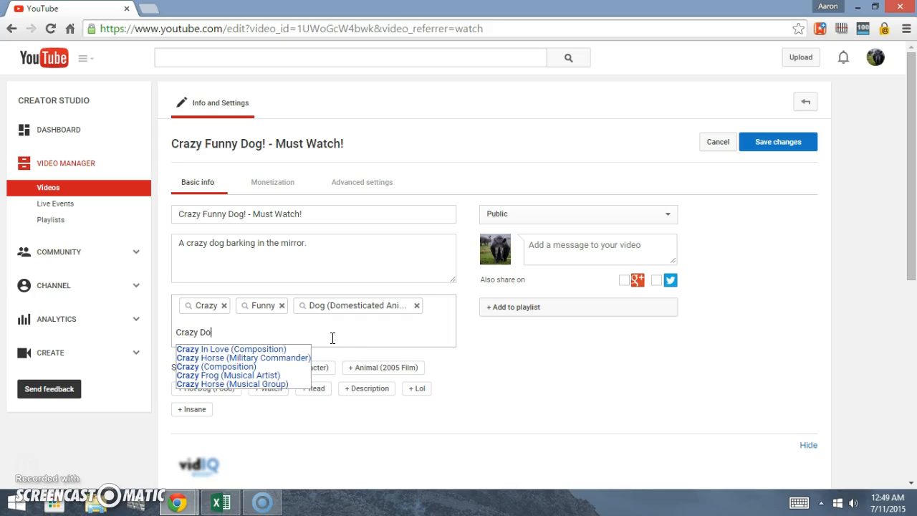
text(Funny d)
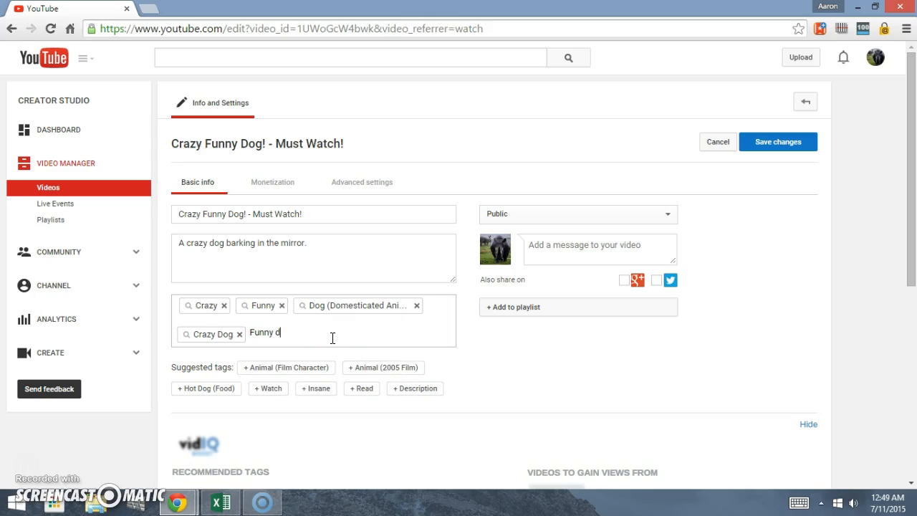
text(barking dar)
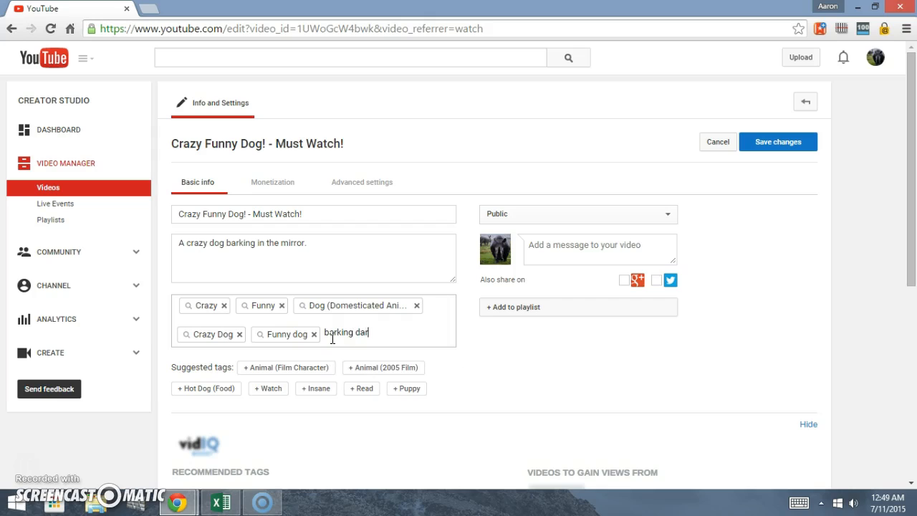
text(Dog in)
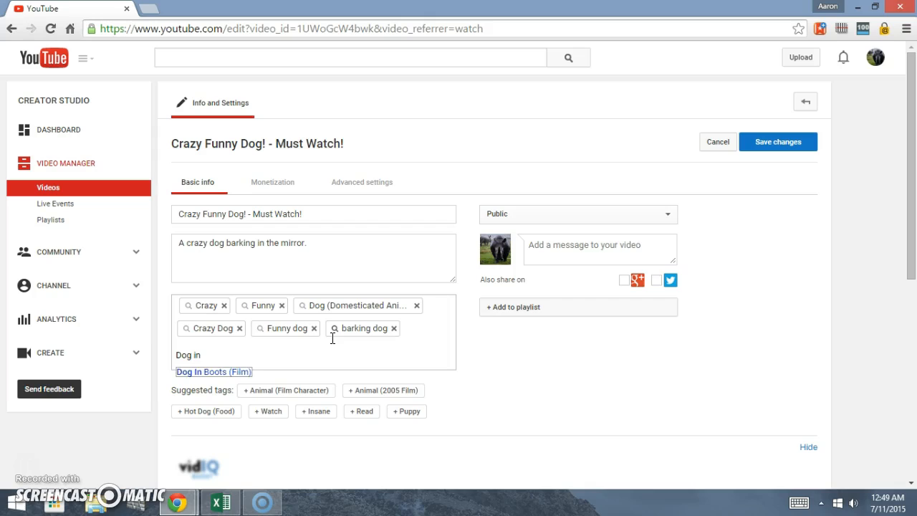
text(mirror)
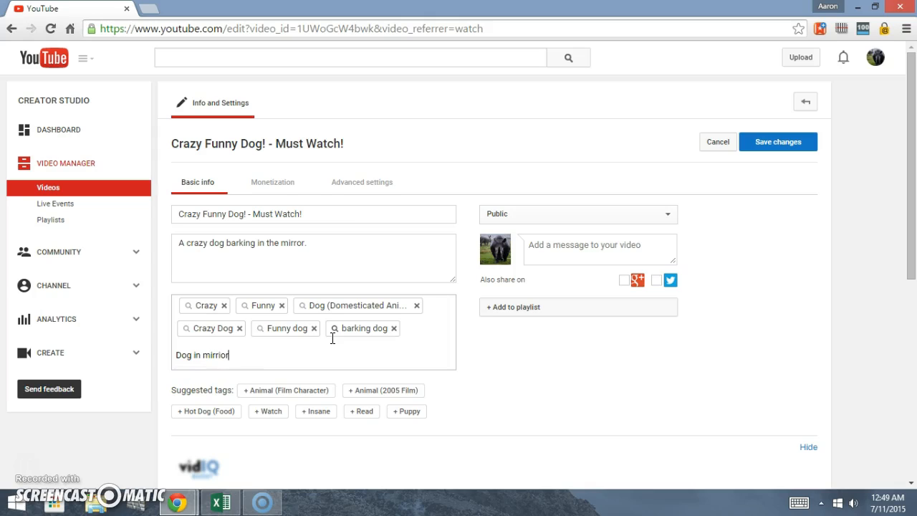
key(enter)
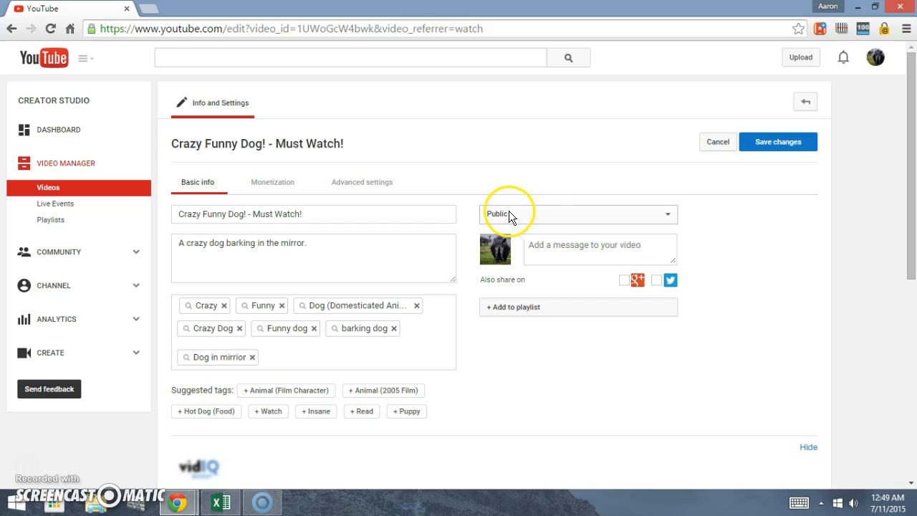
Step: Enable 'Monetize with ads' with display, overlay and skippable video ads on the Monetization tab
click(577, 213)
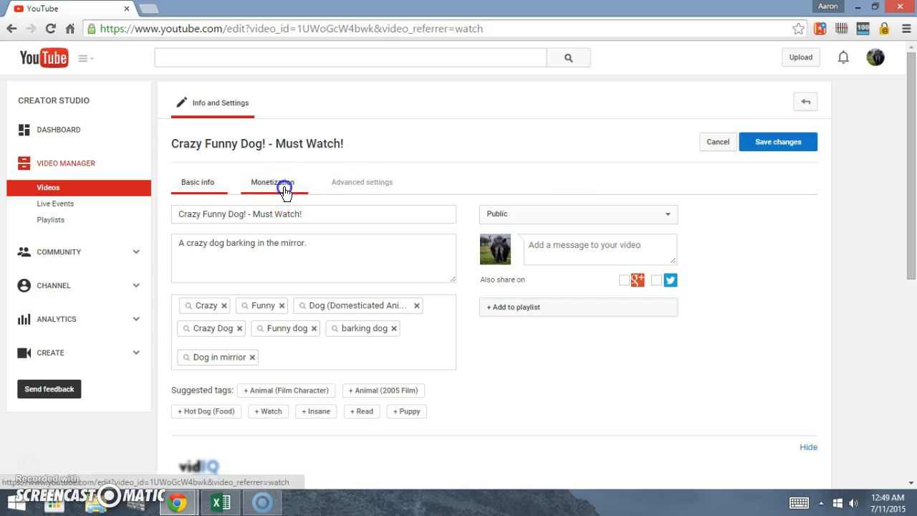
click(273, 182)
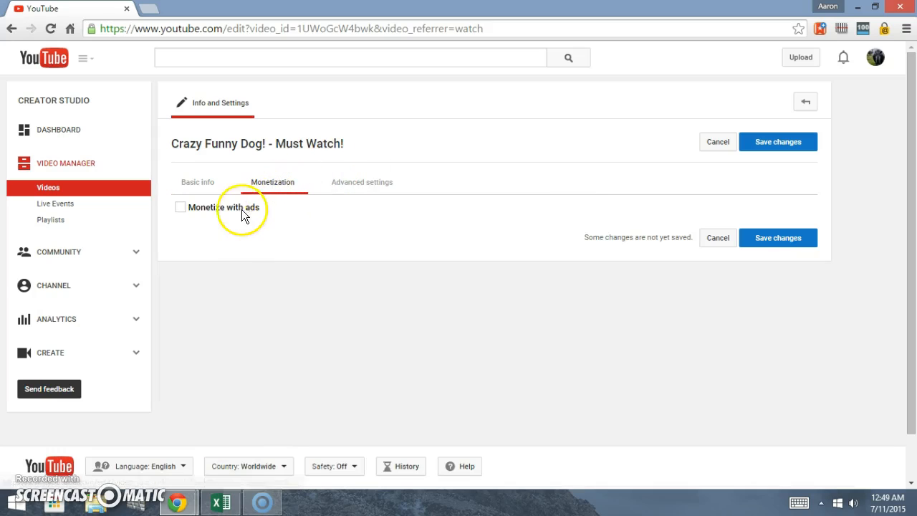
click(181, 207)
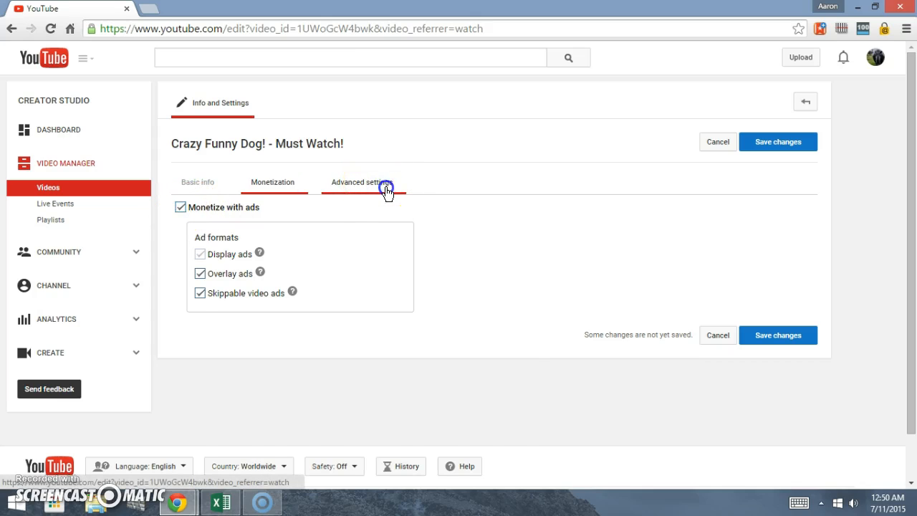
Step: Set the video category to Pets & Animals in Advanced settings
click(362, 182)
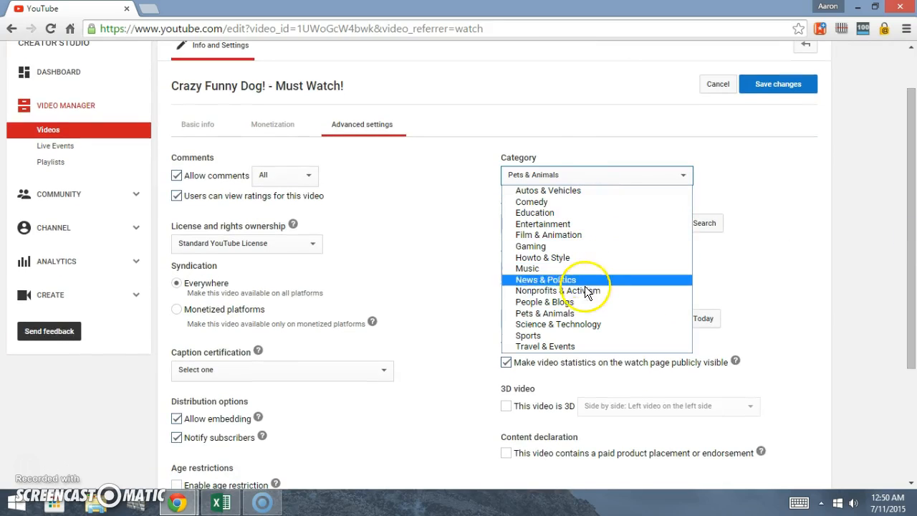
mouse_move(594, 257)
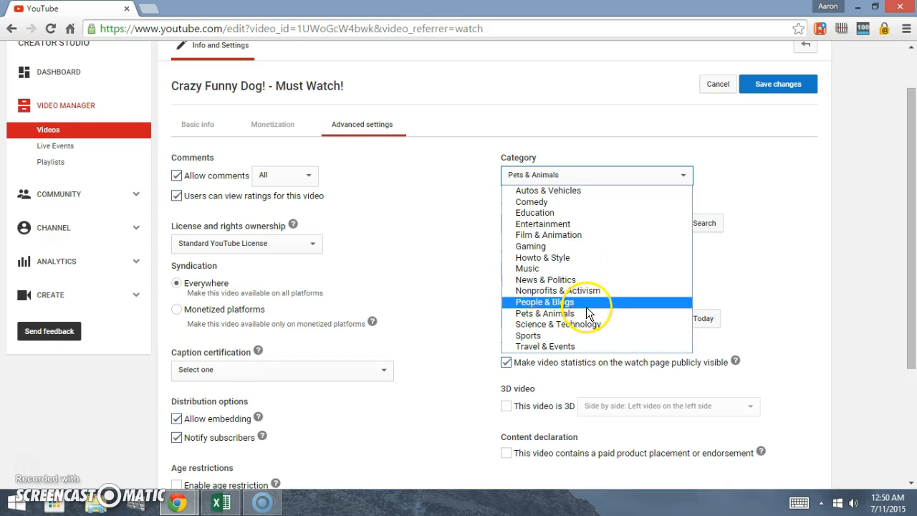
mouse_move(586, 313)
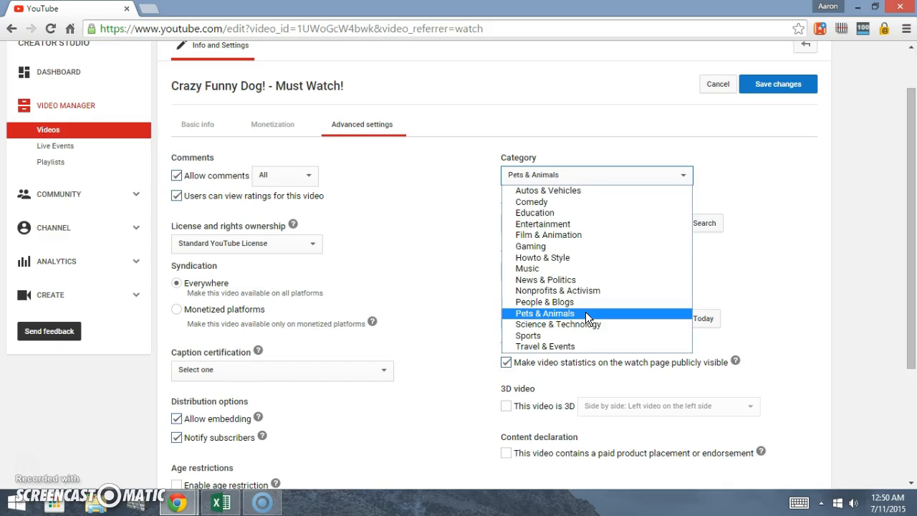
click(545, 313)
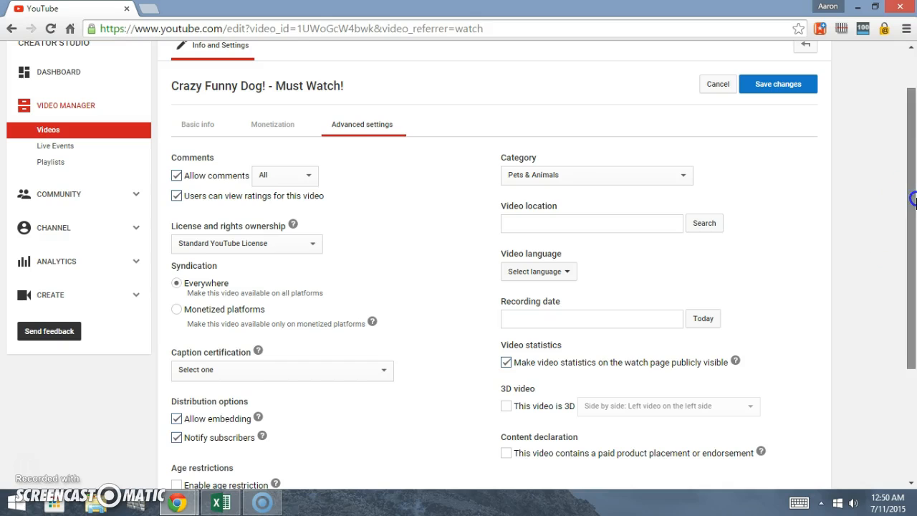
scroll(down, 3)
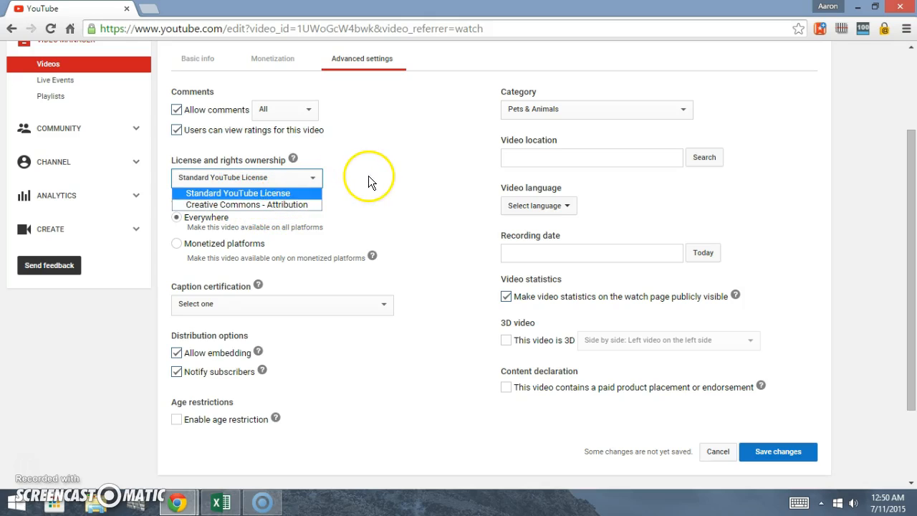
Step: Scroll down the video settings page to reach Save changes
scroll(down, 3)
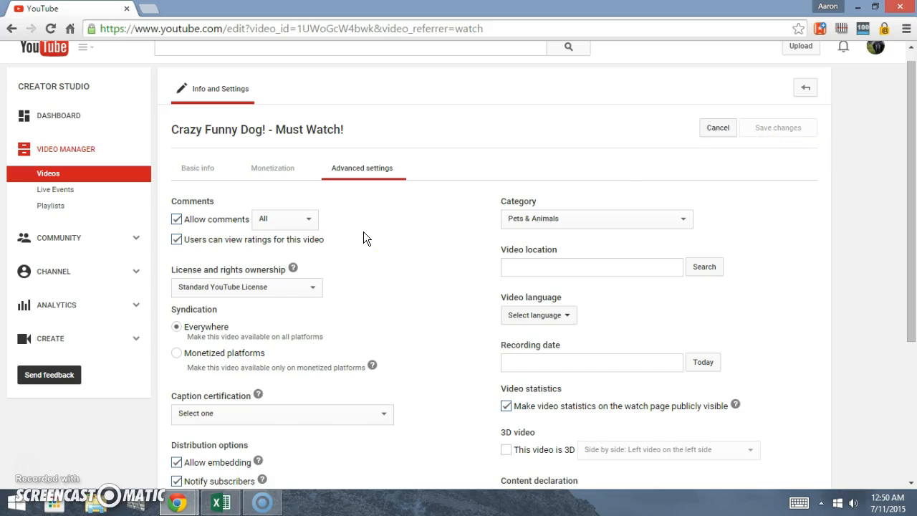
scroll(down, 3)
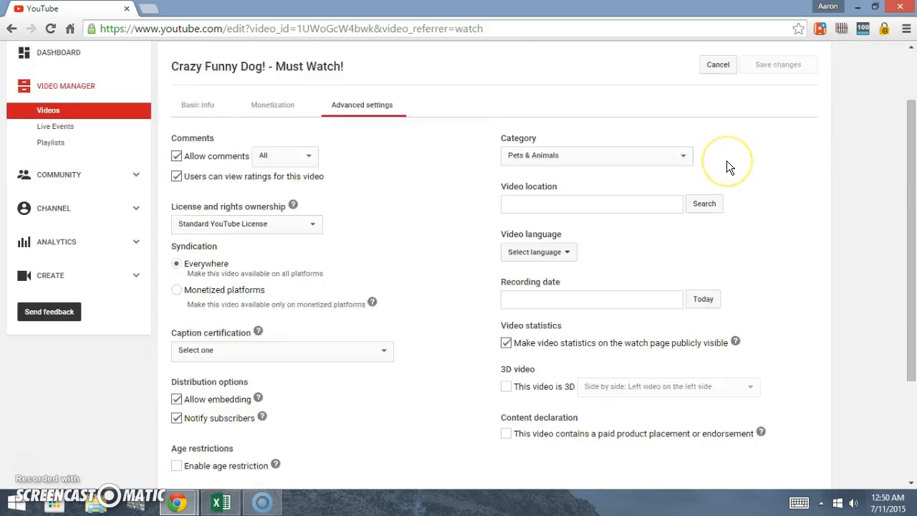
scroll(down, 3)
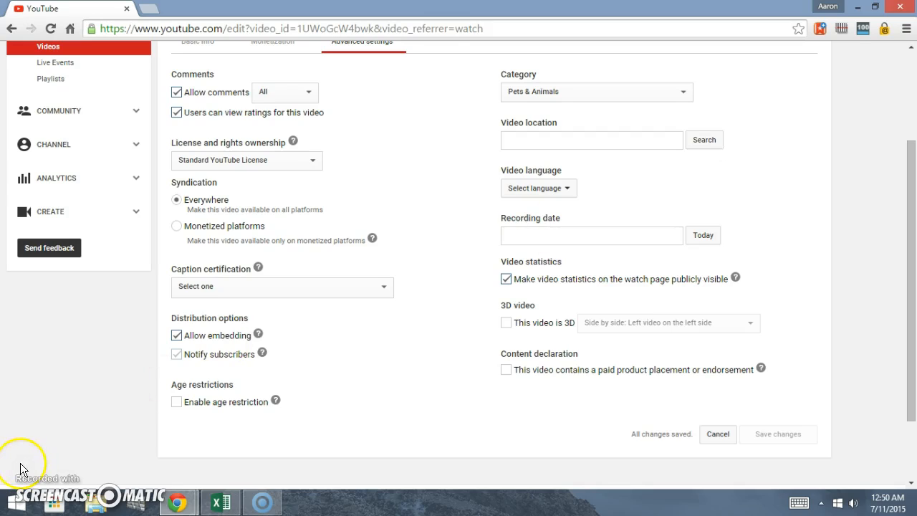